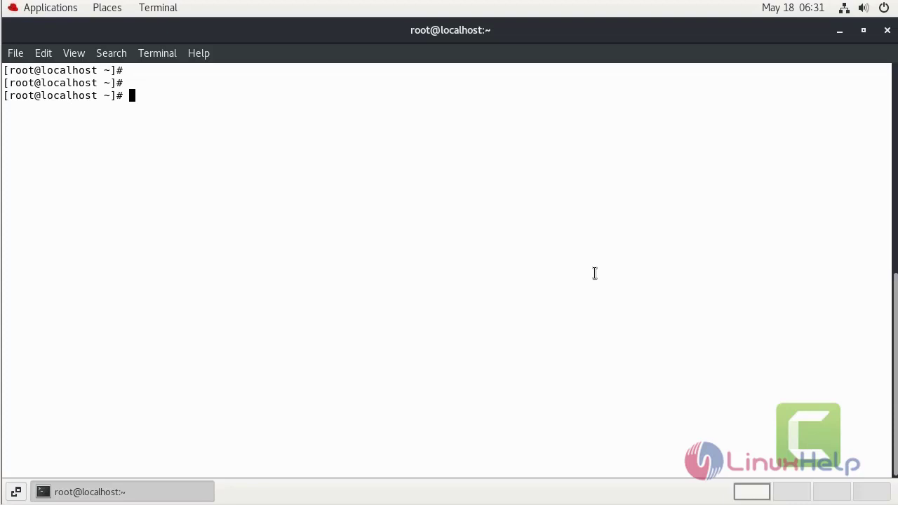
{"action": "mouse_move", "coordinate": [614, 280]}
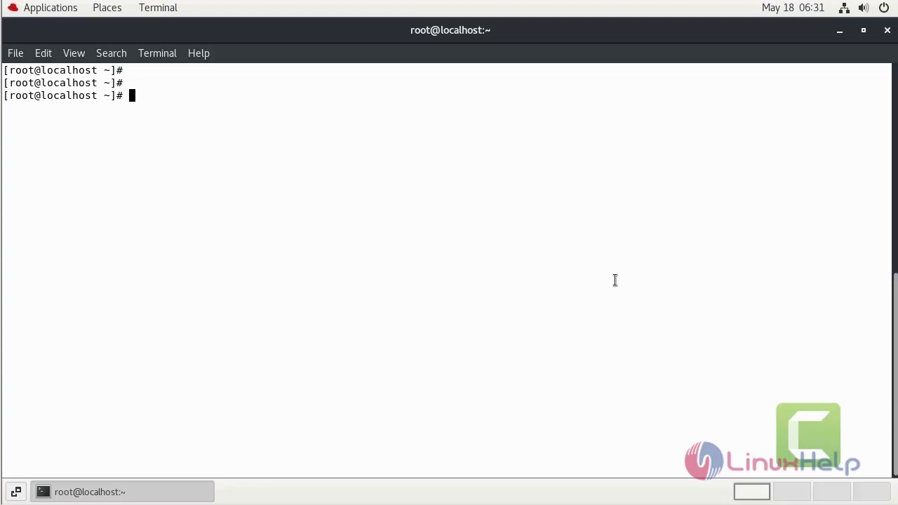
{"action": "mouse_move", "coordinate": [633, 386]}
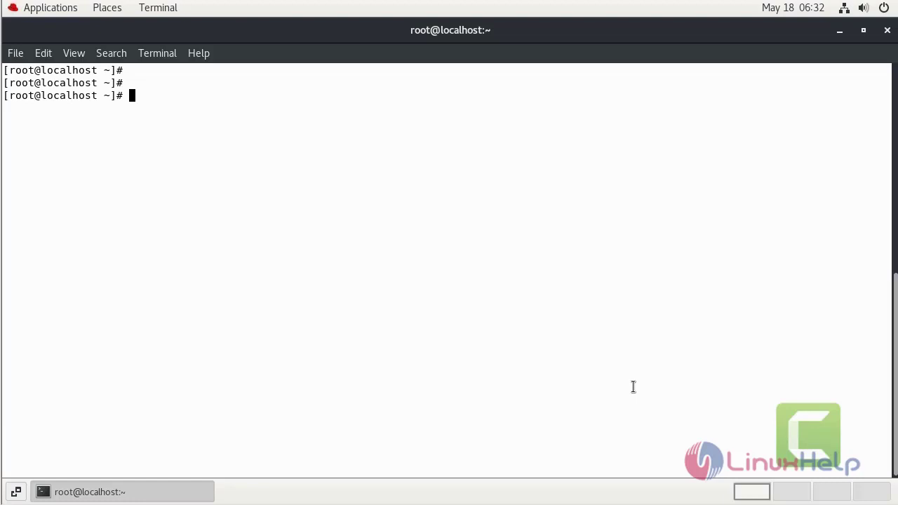
- Display /etc/os-release to check the operating system version
{"action": "type", "text": "cat"}
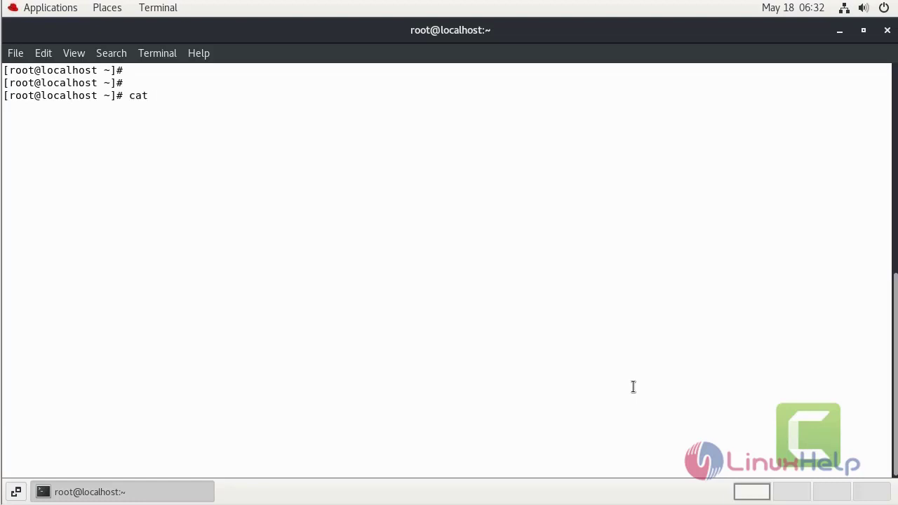
{"action": "type", "text": "/etc"}
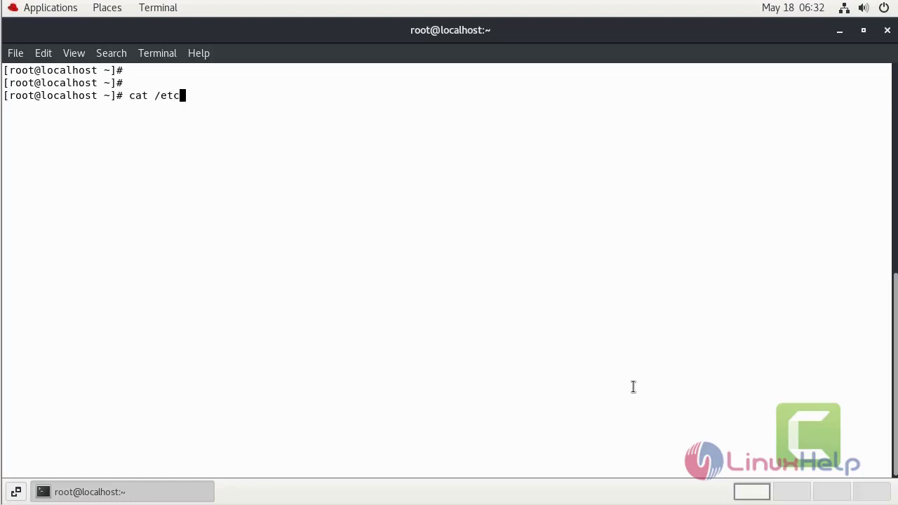
{"action": "type", "text": "/os-release"}
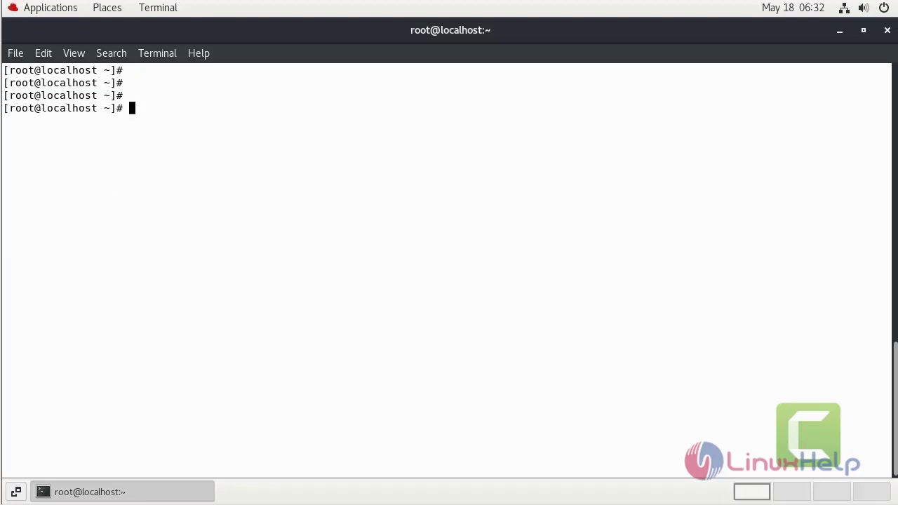
{"action": "type", "text": "ph"}
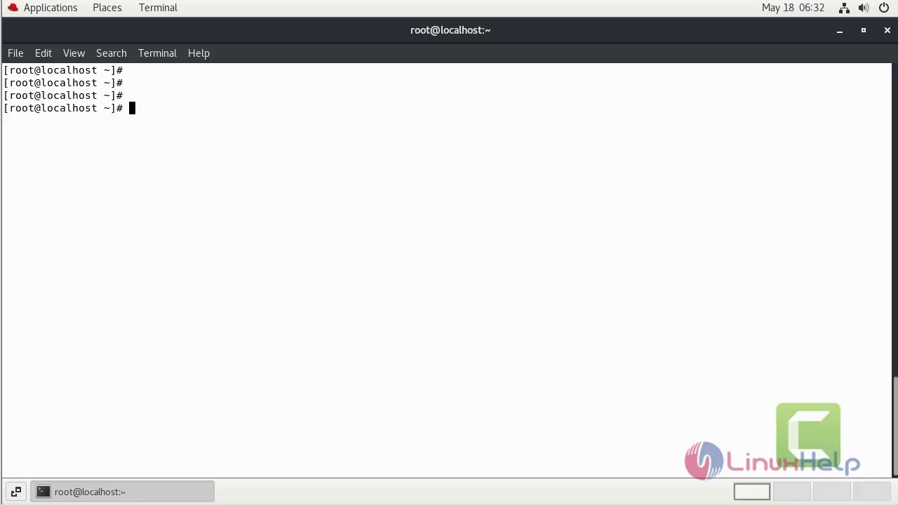
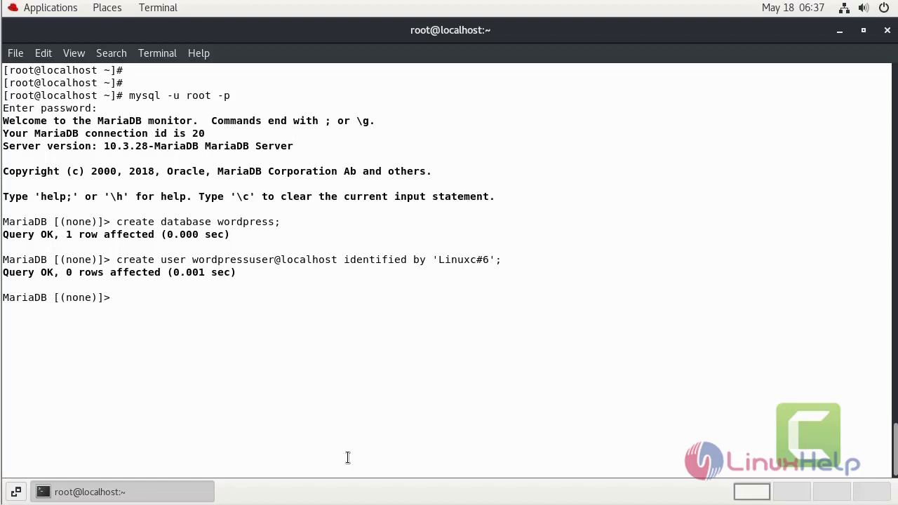
- Grant all privileges on wordpress.* to wordpressuser@localhost
{"action": "type", "text": "grant"}
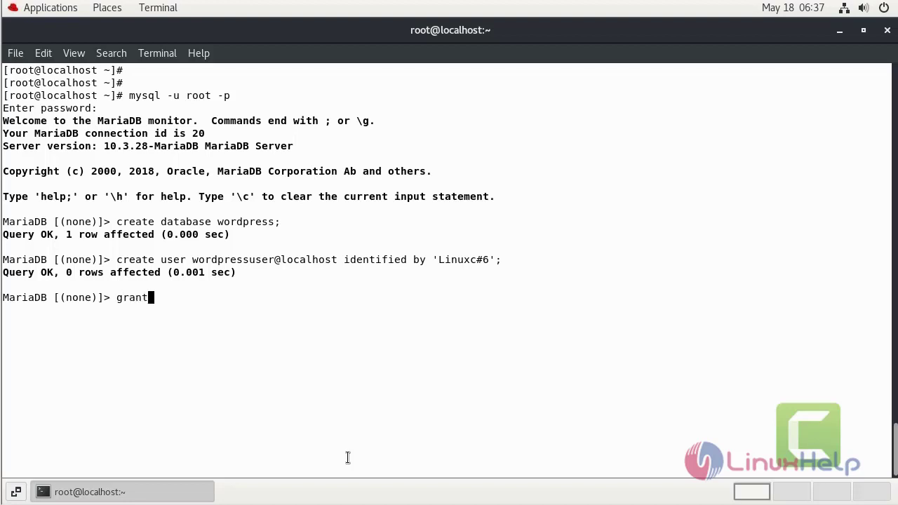
{"action": "type", "text": "all pri"}
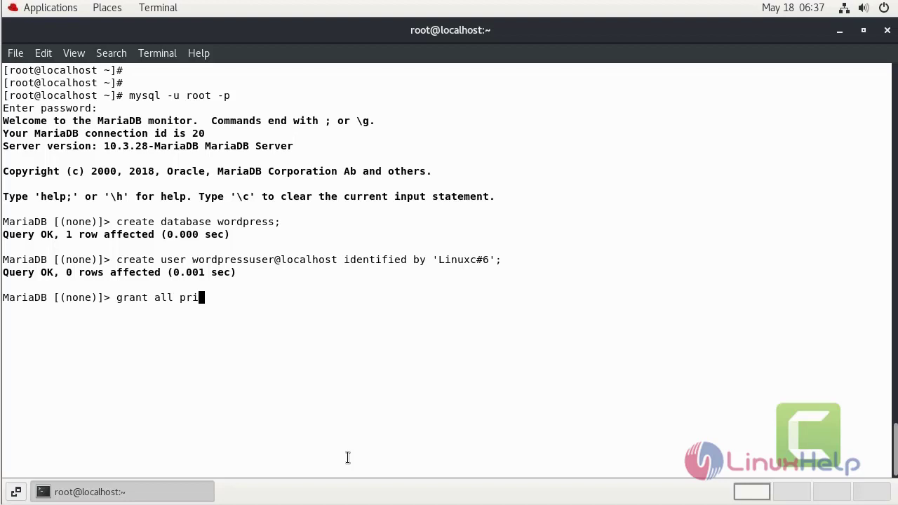
{"action": "type", "text": "vileges on"}
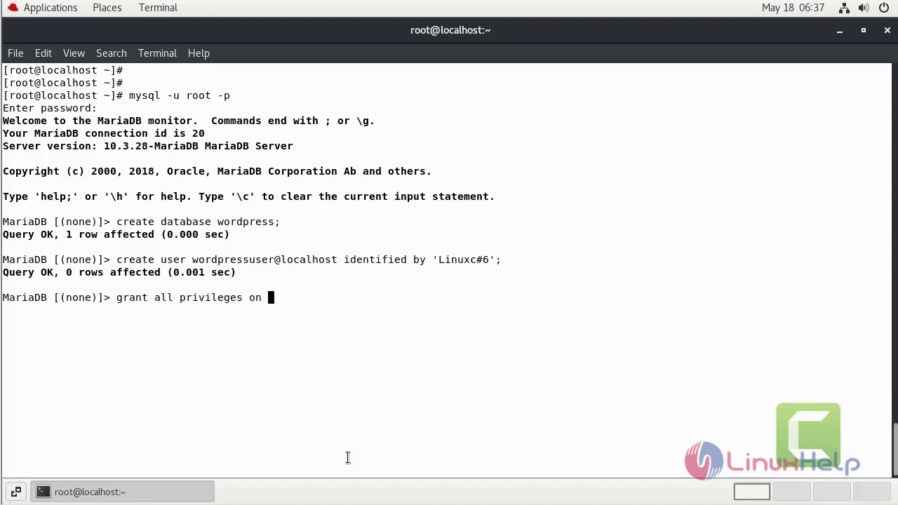
{"action": "type", "text": "word"}
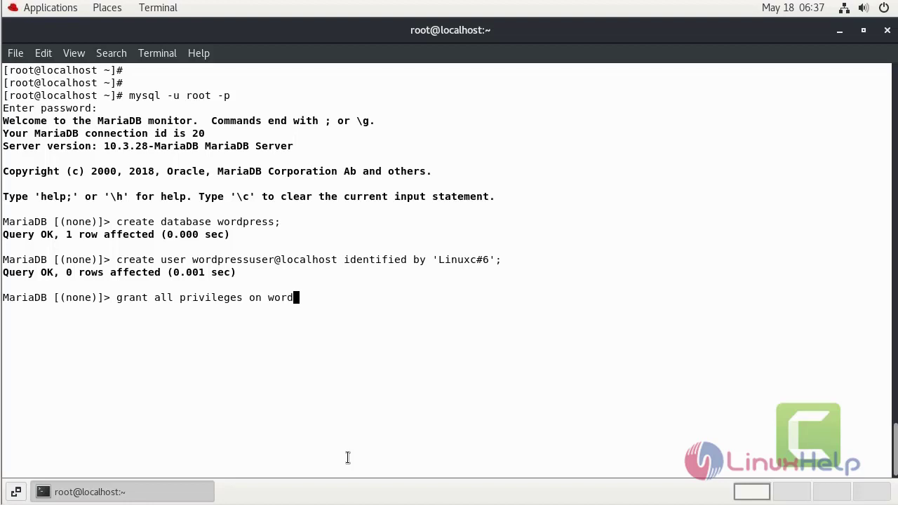
{"action": "type", "text": "press"}
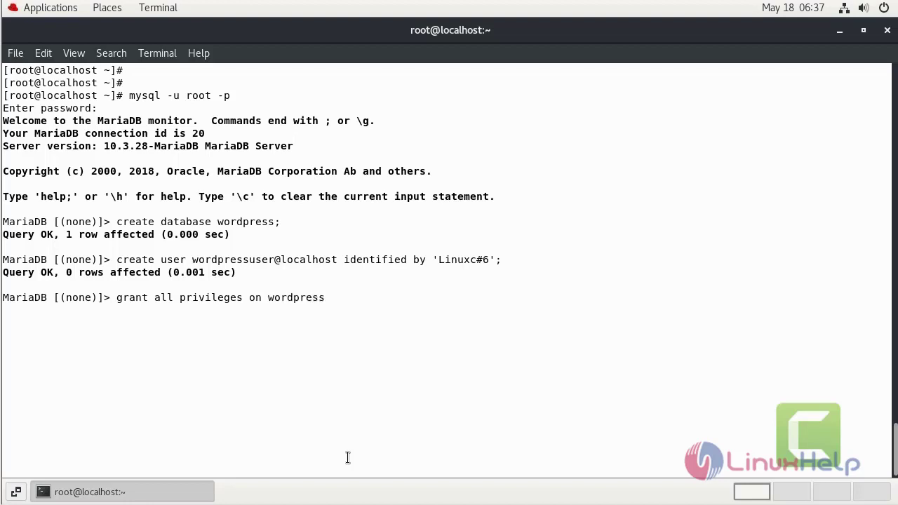
{"action": "type", "text": ".* to wo"}
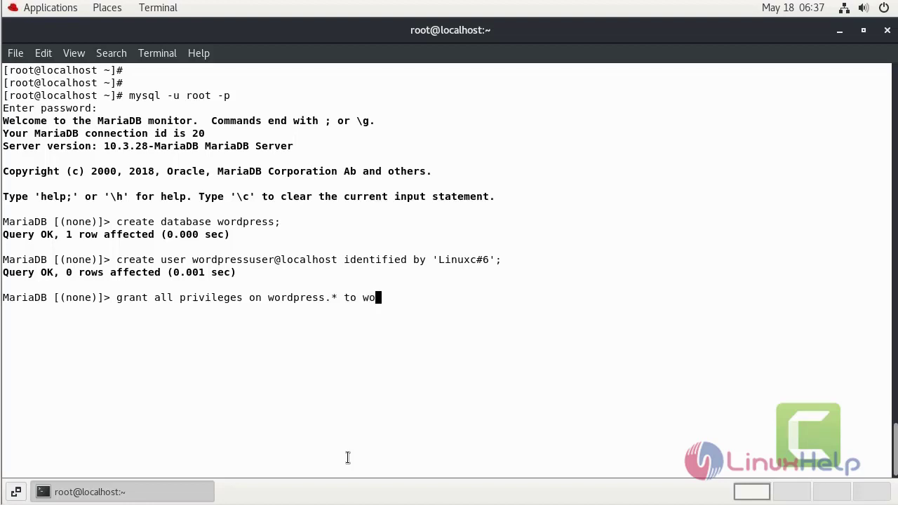
{"action": "type", "text": "rdpress"}
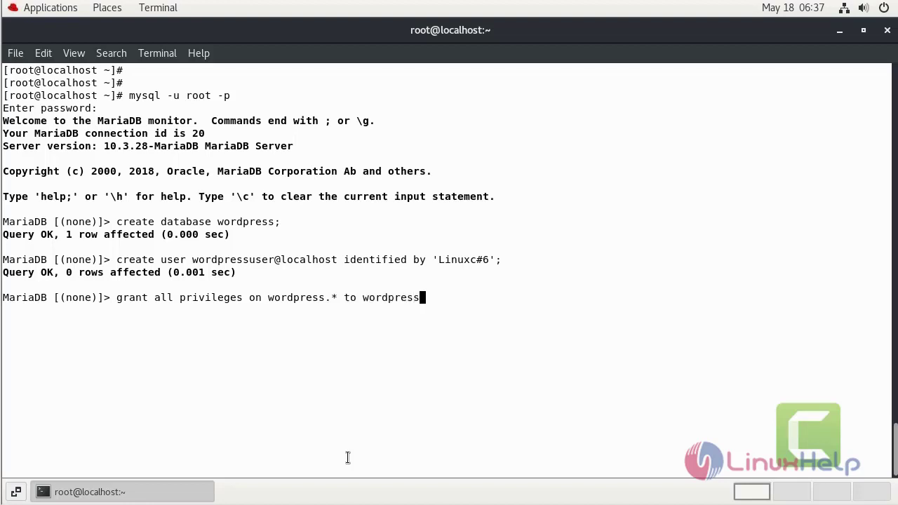
{"action": "type", "text": "user@"}
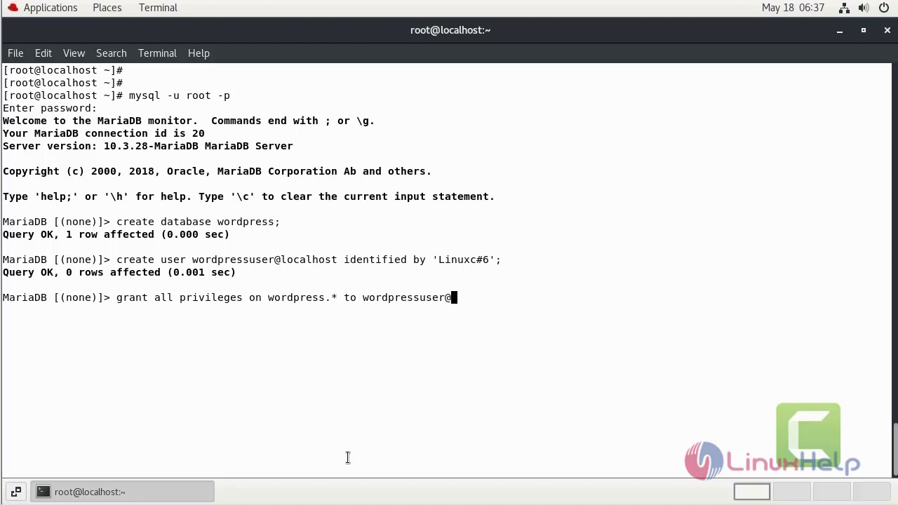
{"action": "type", "text": "local"}
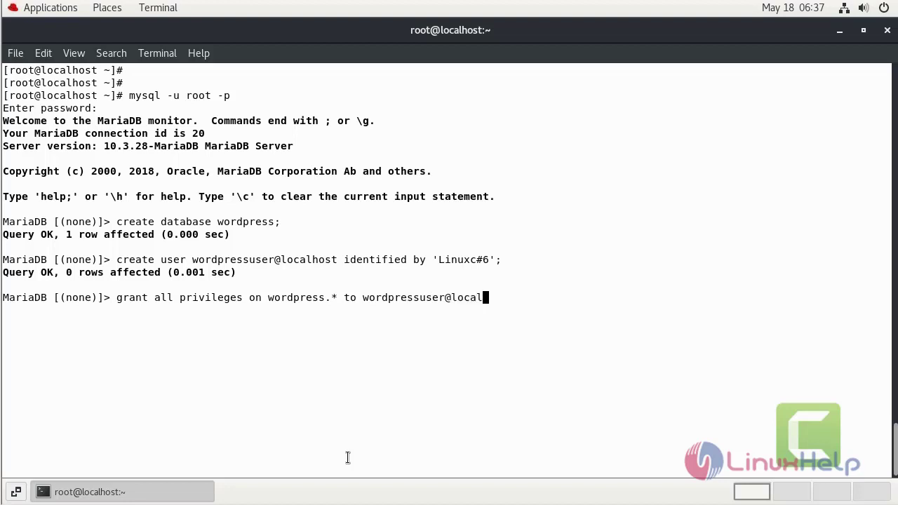
{"action": "type", "text": "host"}
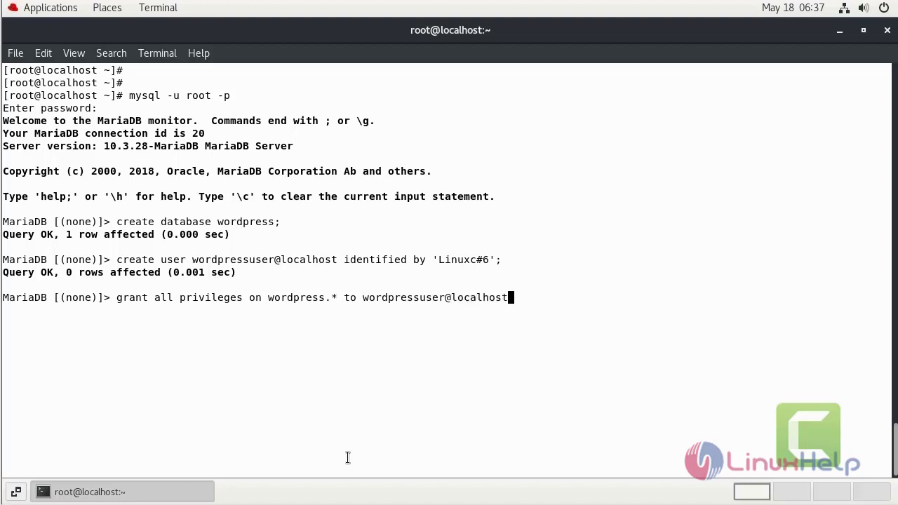
{"action": "key", "text": "Return"}
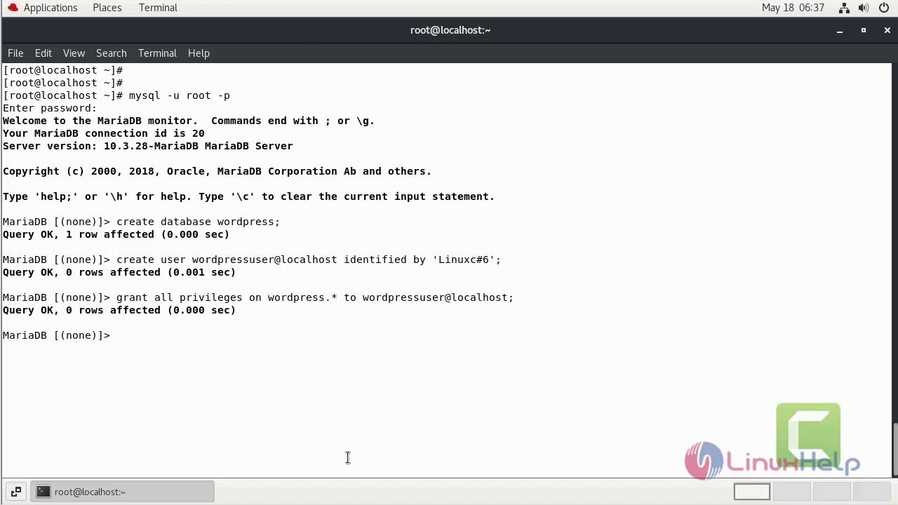
- Run flush privileges; and quit MariaDB with \q
{"action": "type", "text": "fu"}
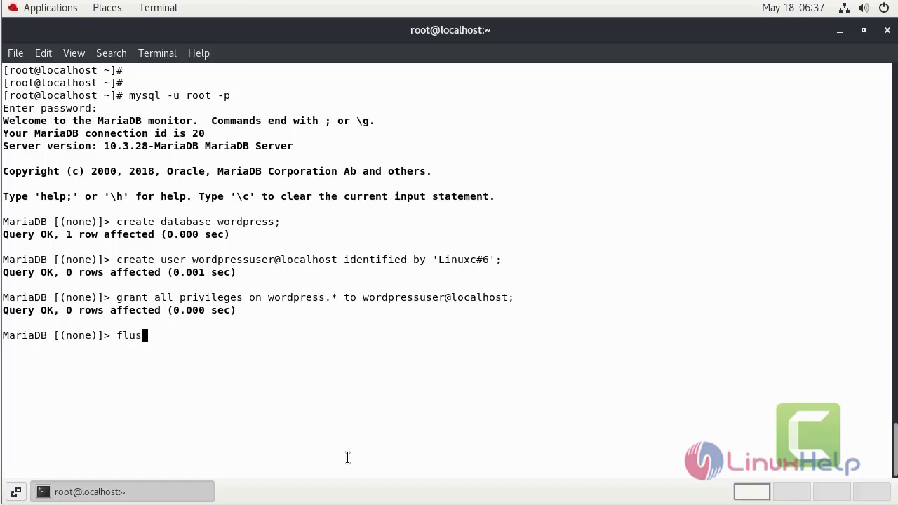
{"action": "key", "text": "BackSpace"}
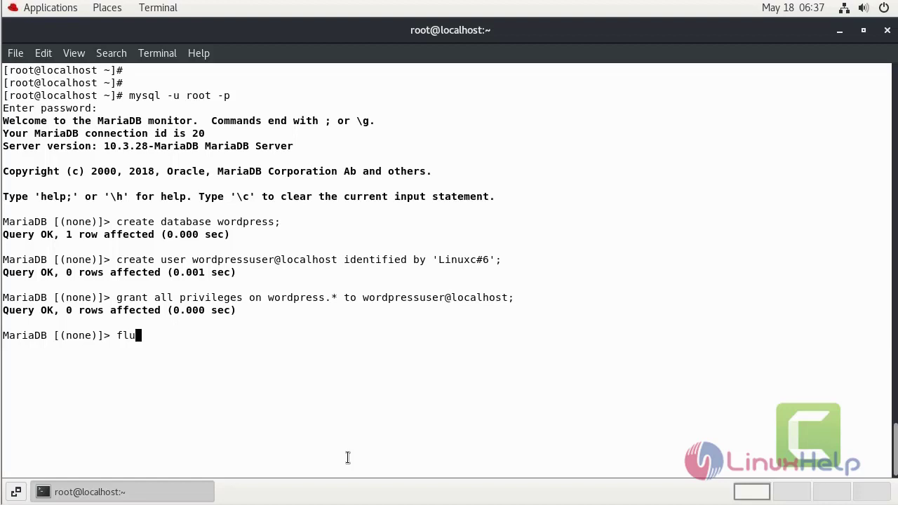
{"action": "type", "text": "sh pr"}
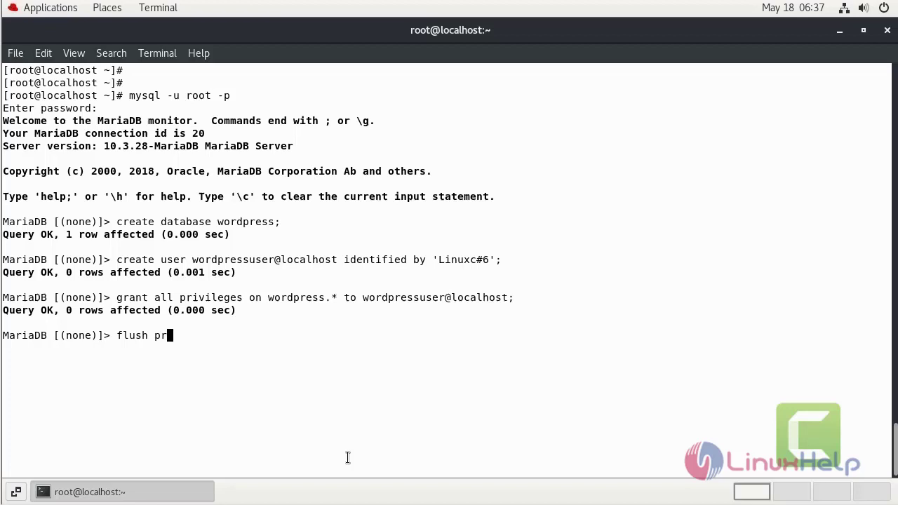
{"action": "type", "text": "ivila"}
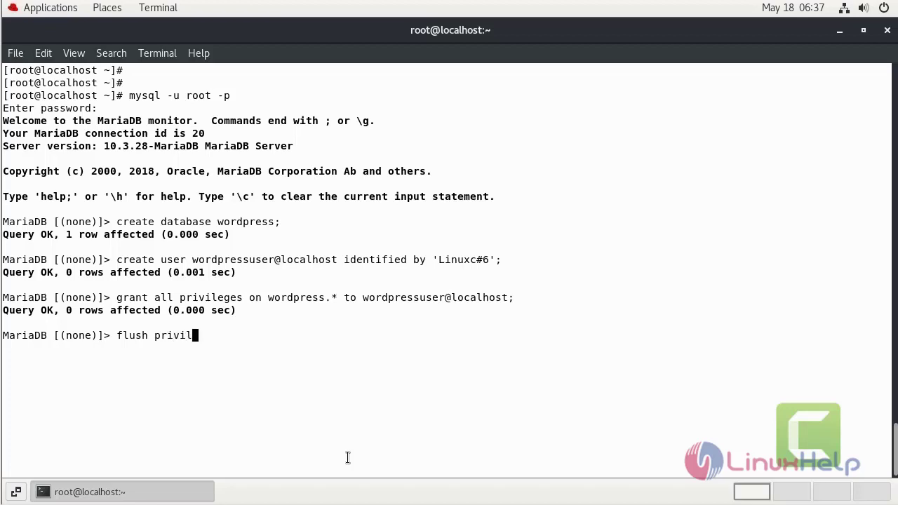
{"action": "type", "text": "eges;"}
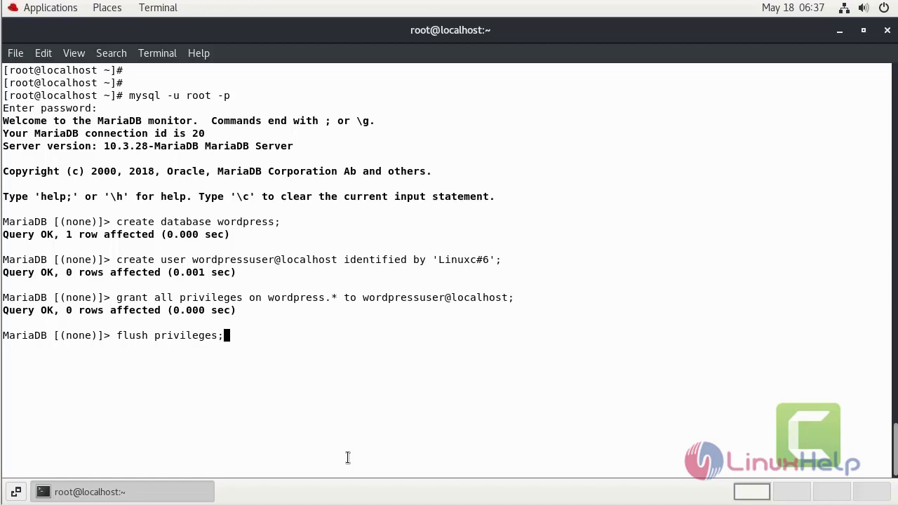
{"action": "key", "text": "Return"}
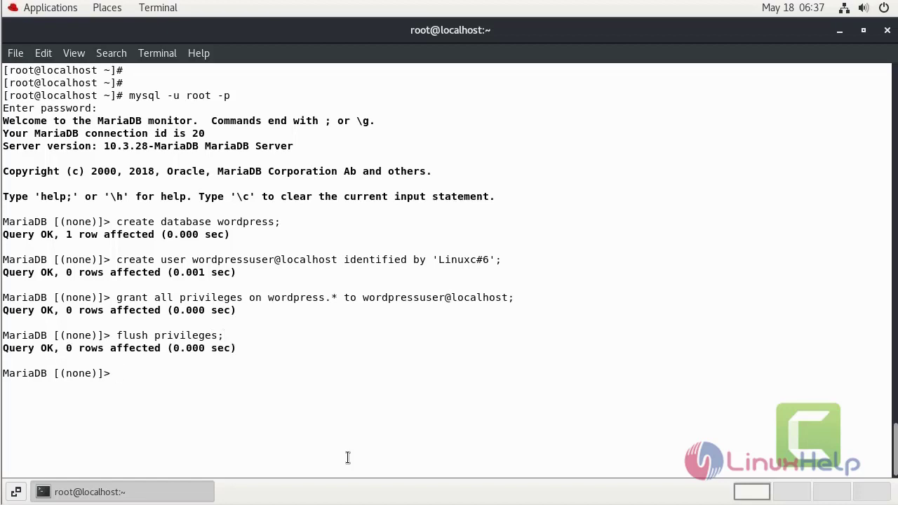
{"action": "type", "text": "\\q"}
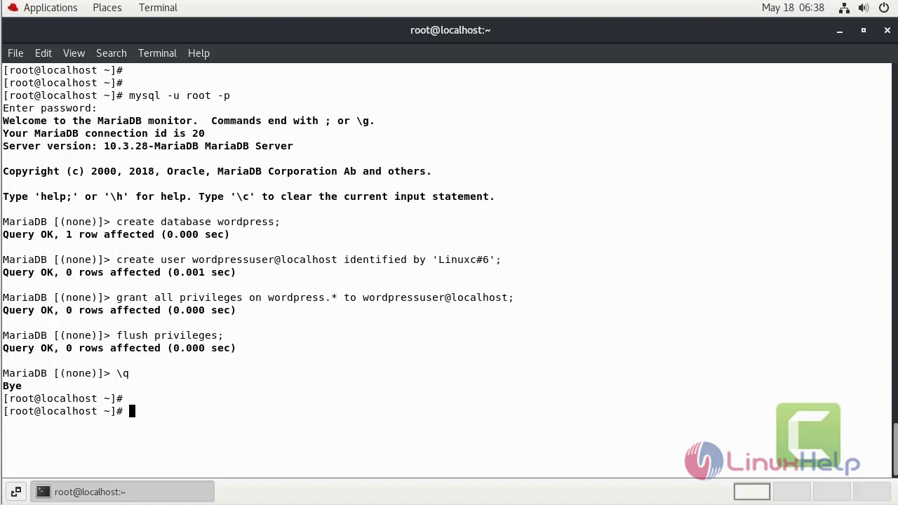
{"action": "mouse_move", "coordinate": [589, 402]}
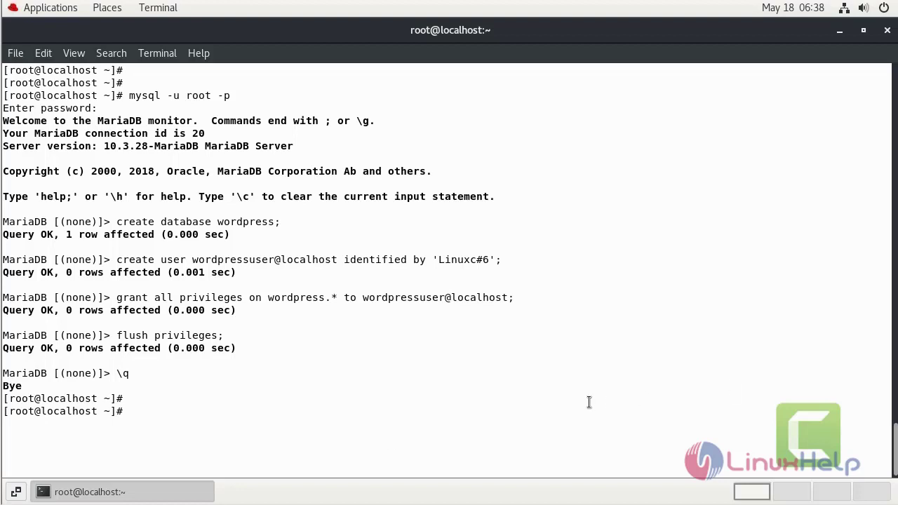
- Restart httpd, wget latest.tar.gz from wordpress.org, and list the home folder
{"action": "type", "text": "syst"}
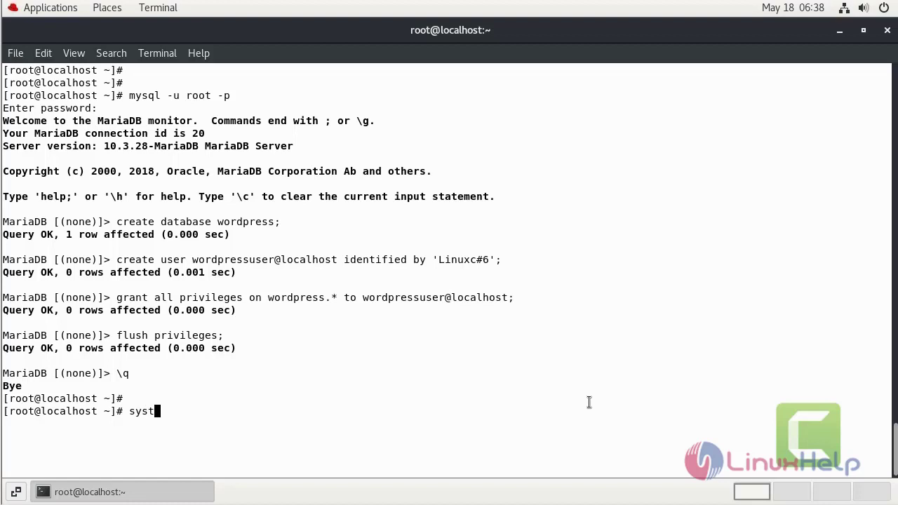
{"action": "type", "text": "emctl"}
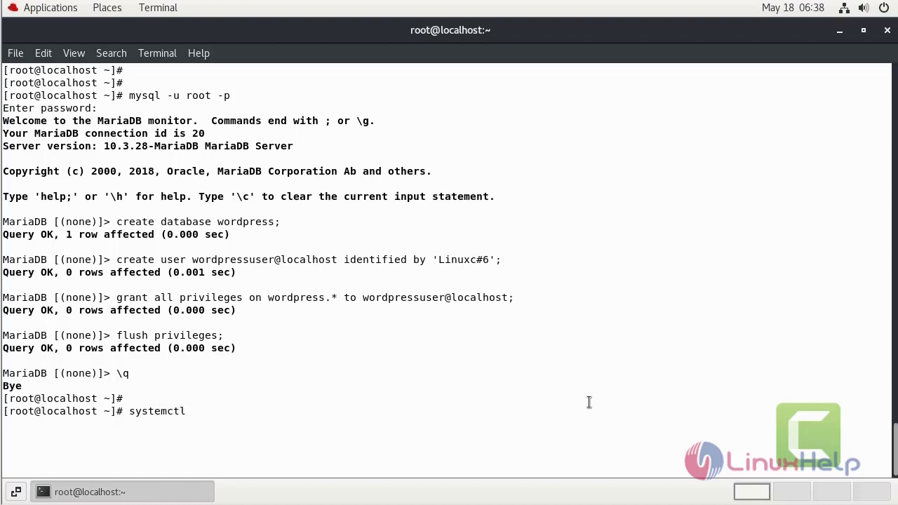
{"action": "type", "text": "re"}
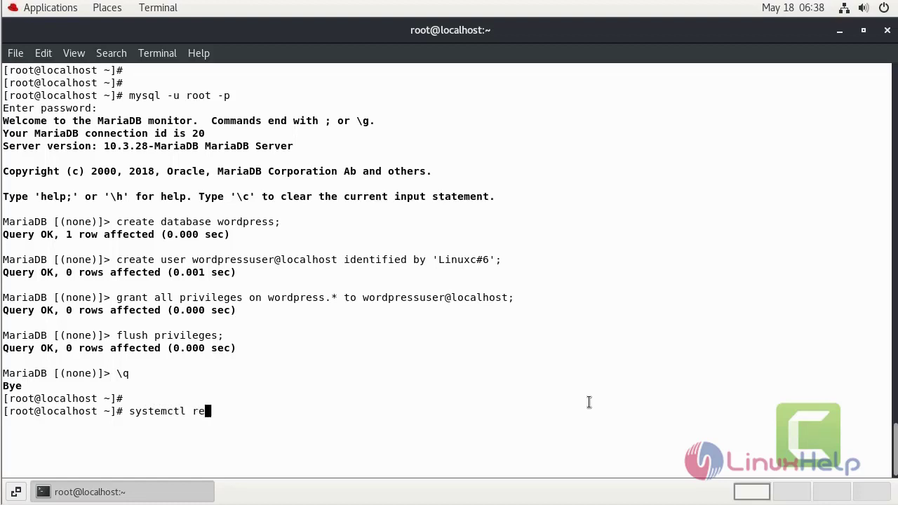
{"action": "type", "text": "start"}
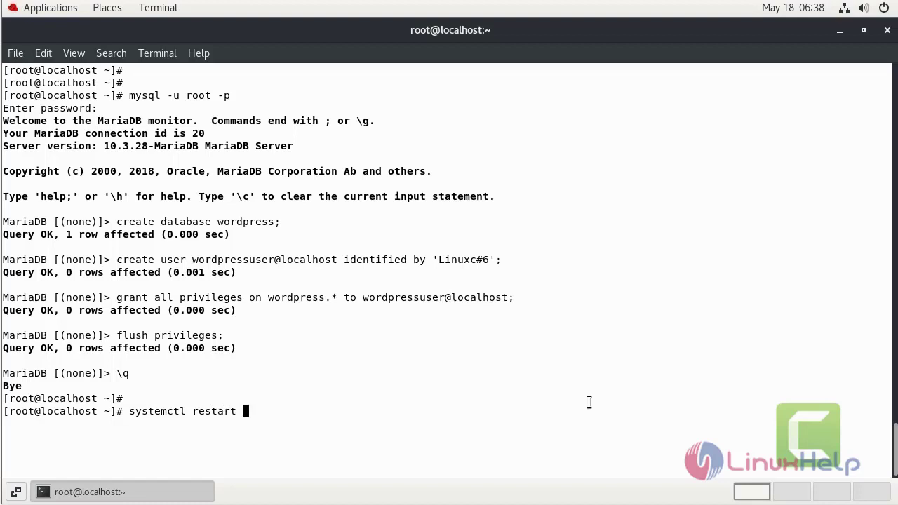
{"action": "type", "text": "httpd"}
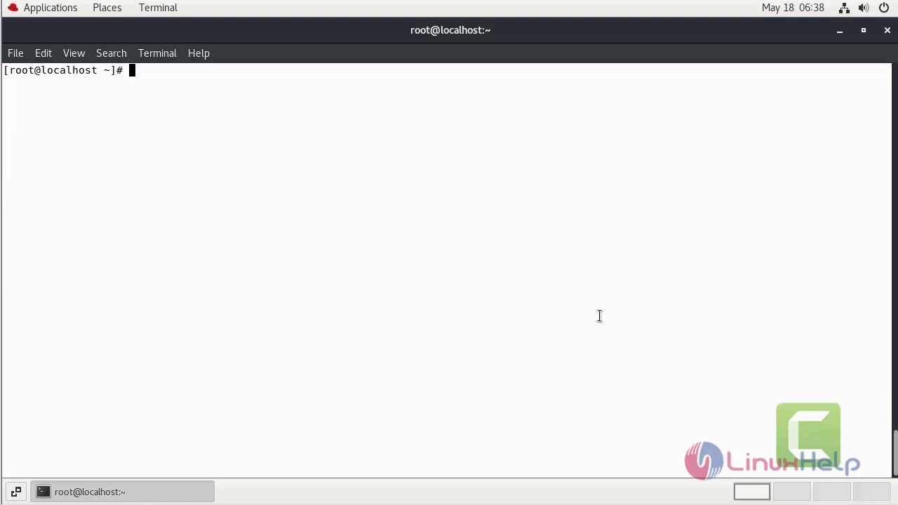
{"action": "type", "text": "wget https://wordpress.org/latest.tar.gz"}
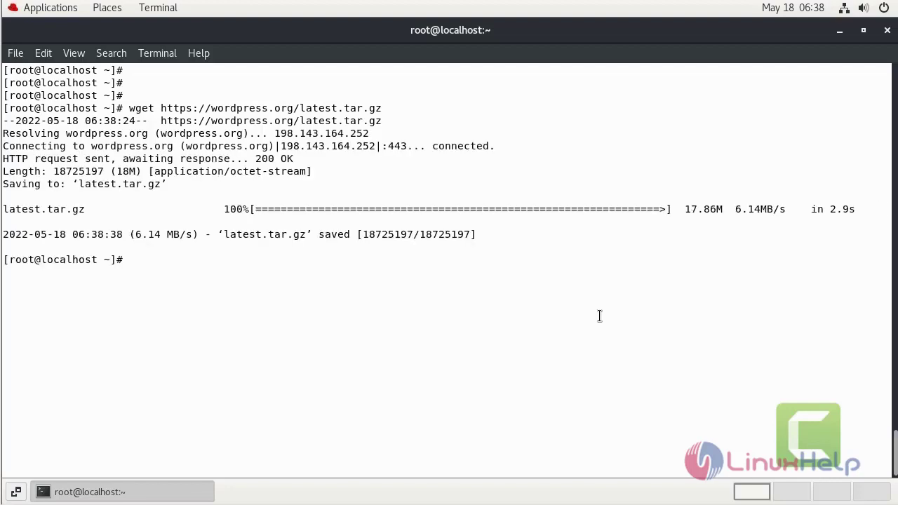
{"action": "type", "text": "ls"}
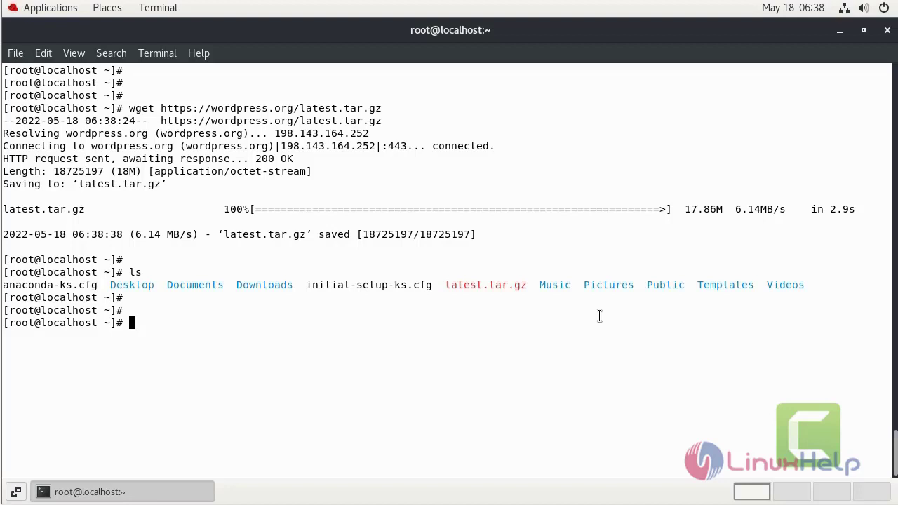
- Extract latest.tar.gz with tar -xvf and list the resulting wordpress folder
{"action": "type", "text": "t"}
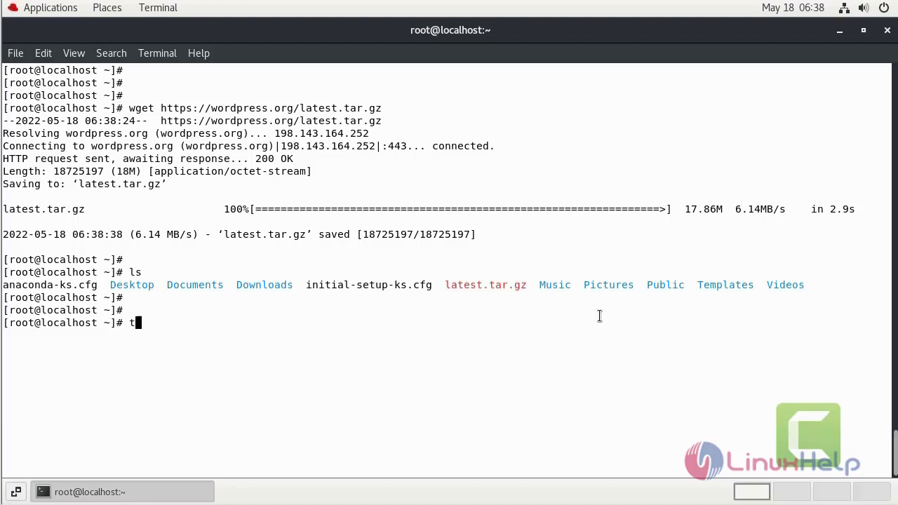
{"action": "type", "text": "ar -"}
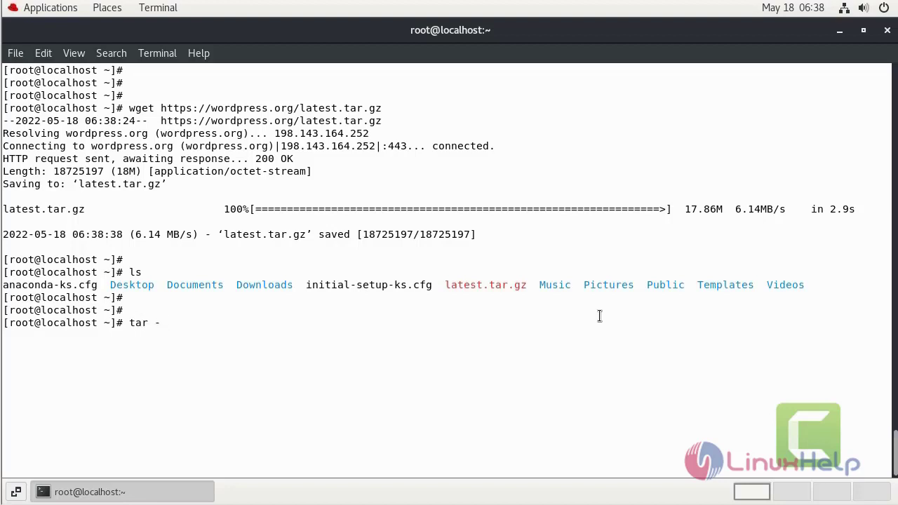
{"action": "type", "text": "xvf latest.tar.gz"}
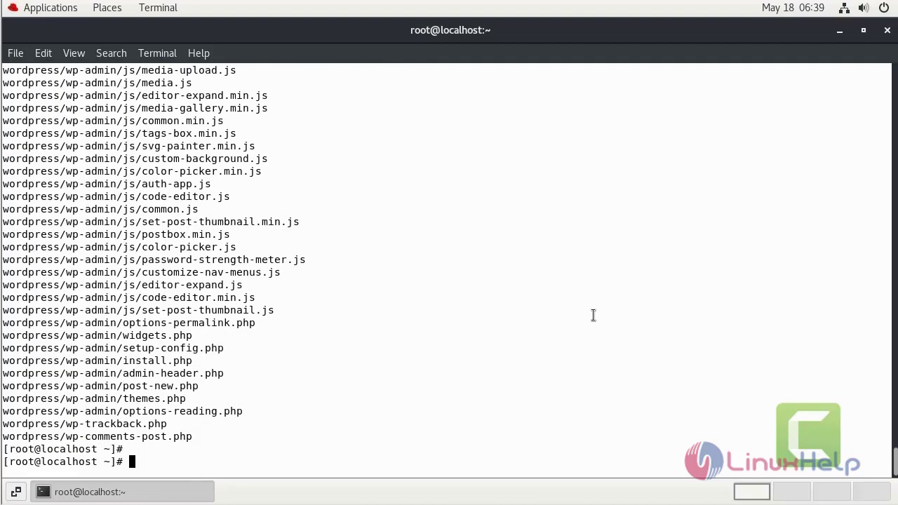
{"action": "type", "text": "ls -l"}
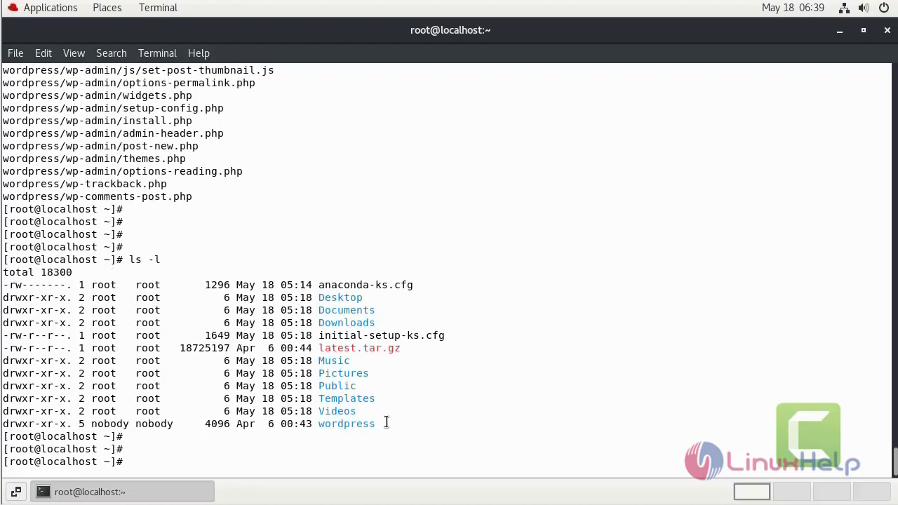
{"action": "double_click", "coordinate": [346, 424]}
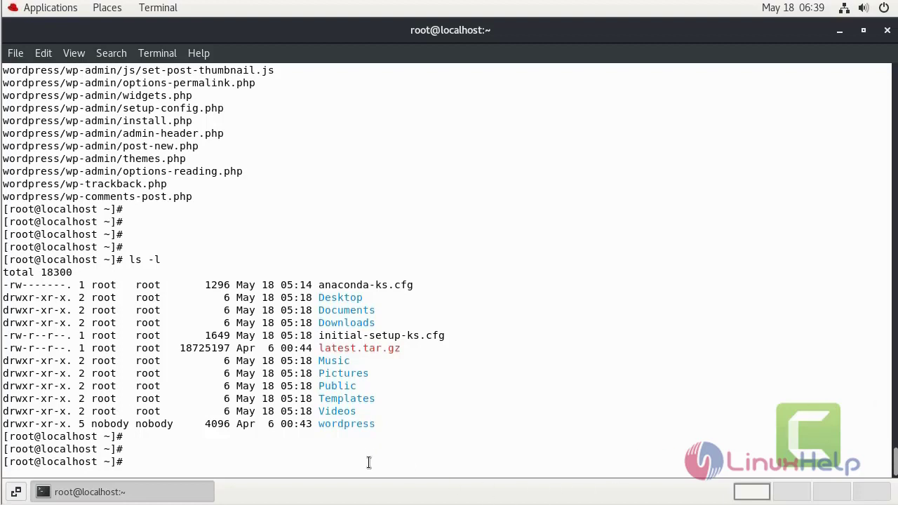
- Move the wordpress folder into the /var/www/html web root
{"action": "type", "text": "mv"}
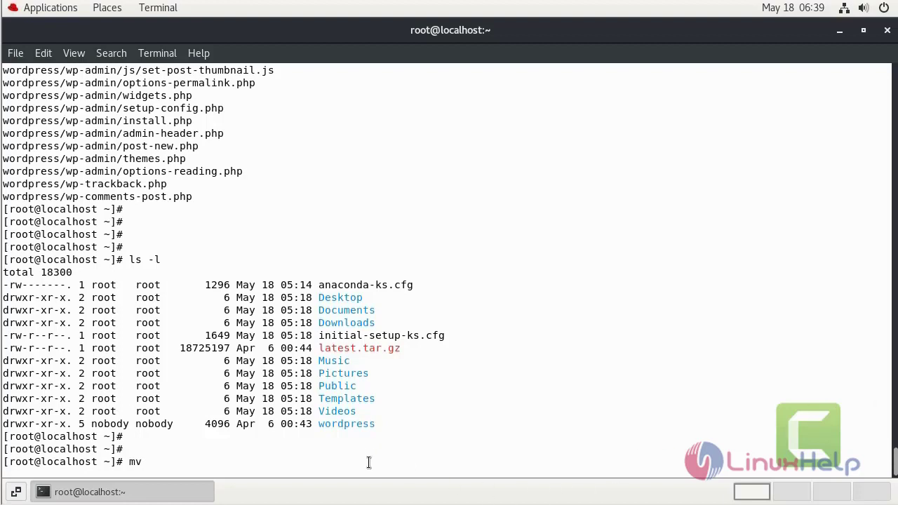
{"action": "type", "text": "wordpress /var/www/html/"}
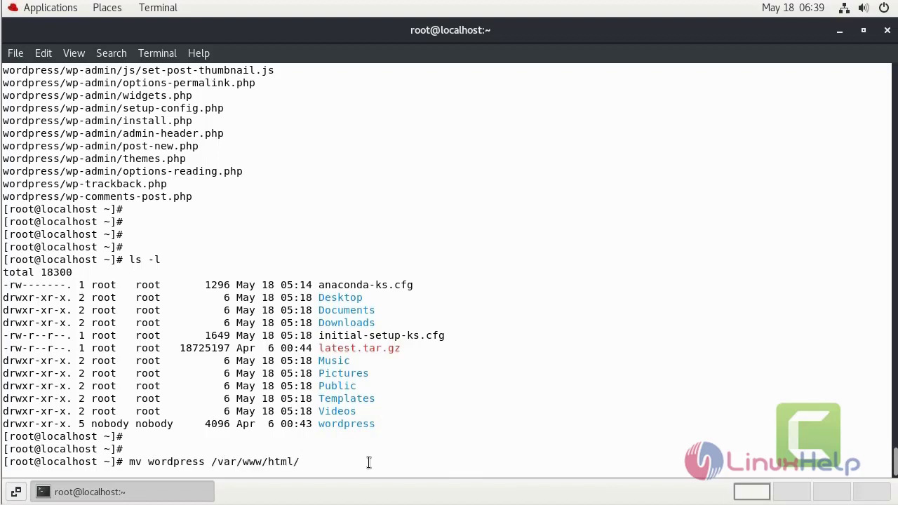
{"action": "key", "text": "Return"}
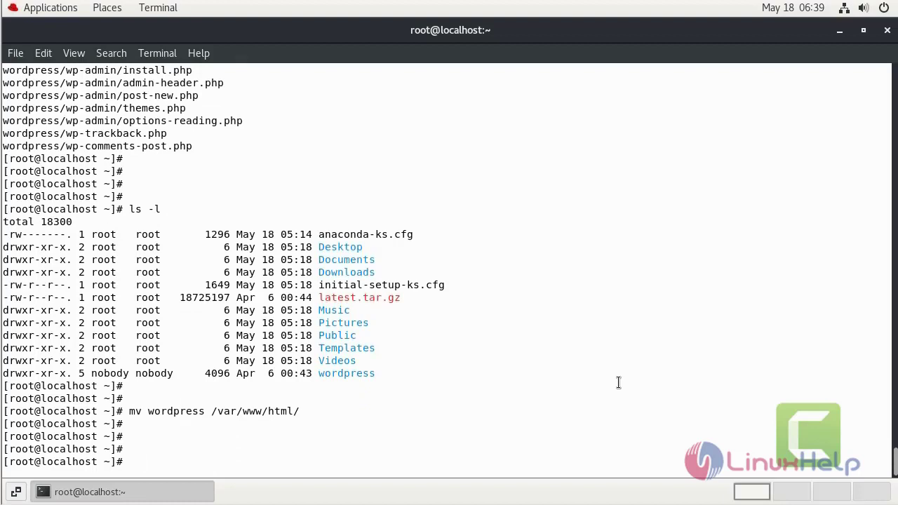
- Recursively change ownership of /var/www/html/wordpress/ to apache:apache
{"action": "type", "text": "ch"}
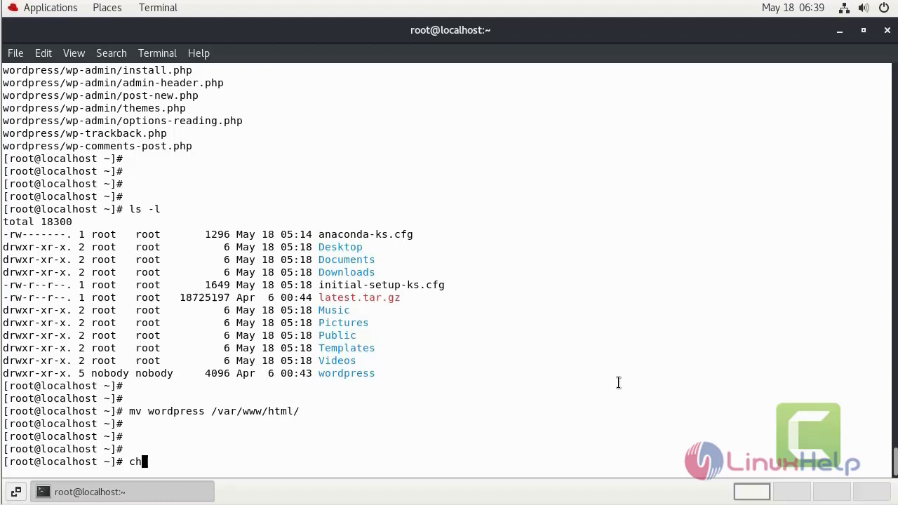
{"action": "type", "text": "own -"}
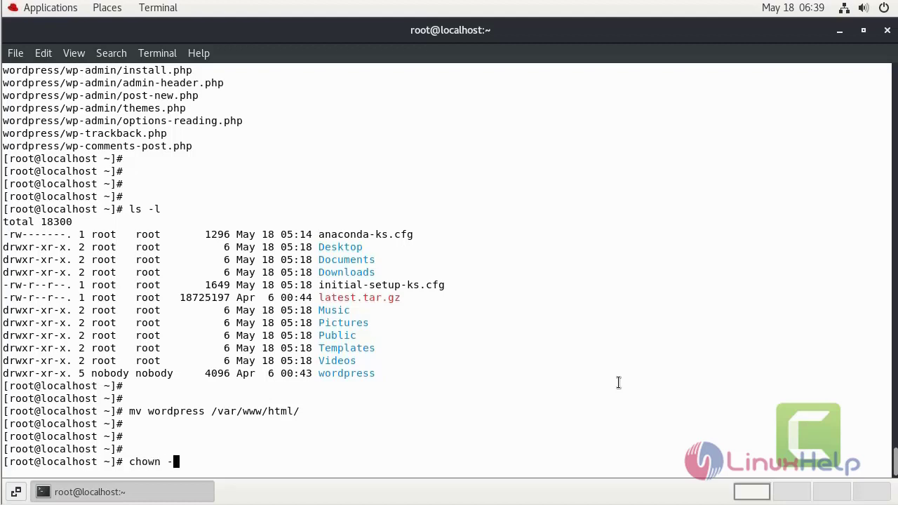
{"action": "type", "text": "R apache:apache"}
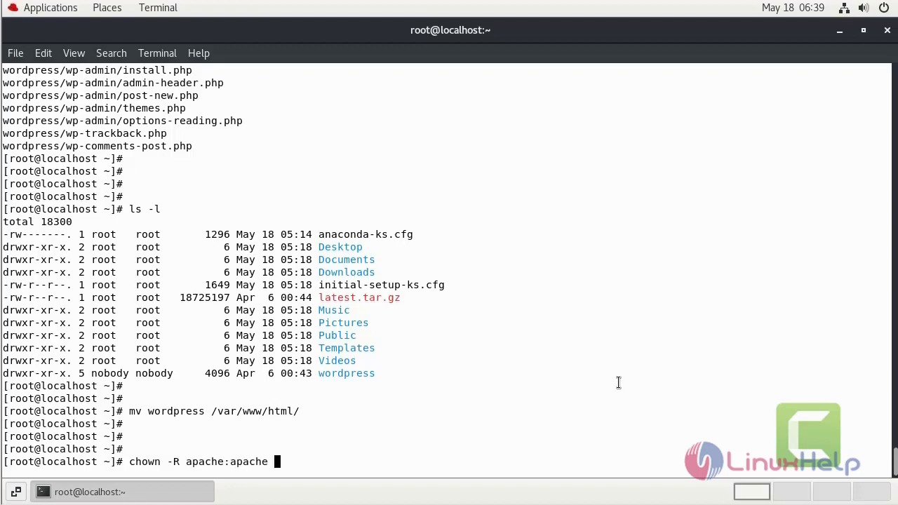
{"action": "type", "text": "/"}
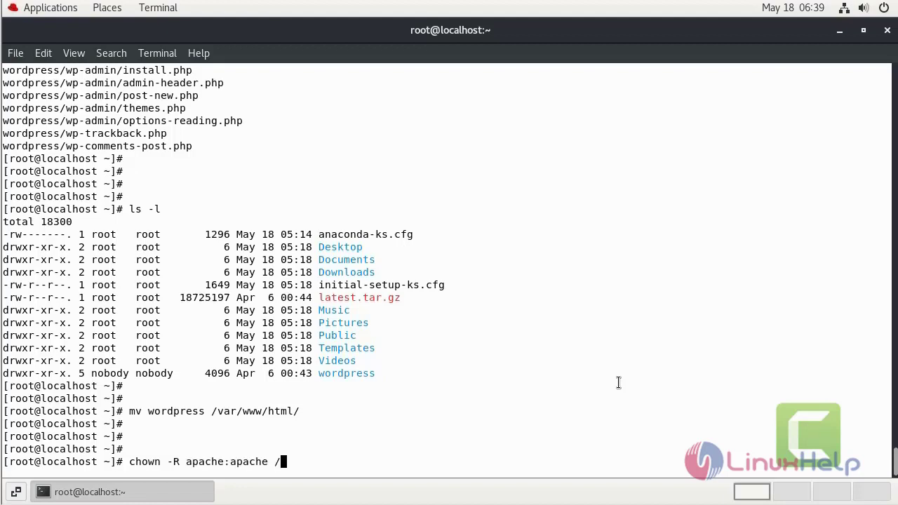
{"action": "type", "text": "var/www/html/wordpress/"}
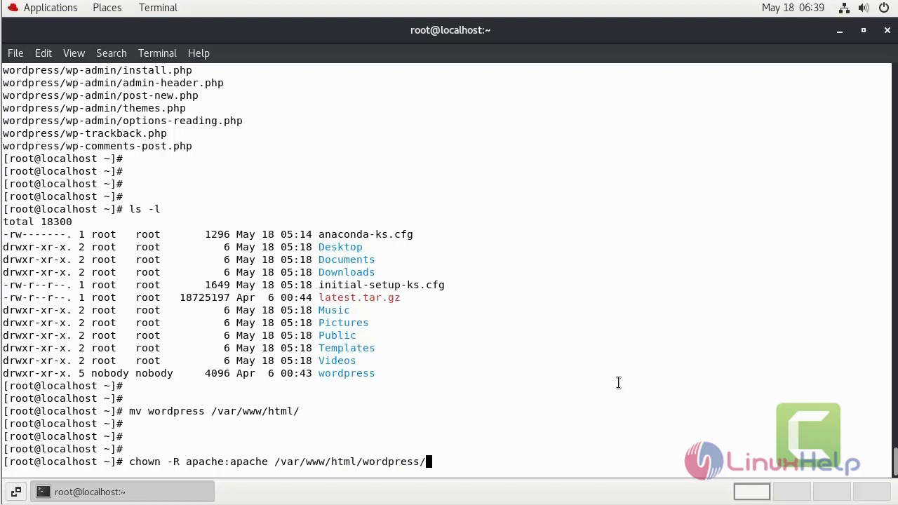
{"action": "key", "text": "Return"}
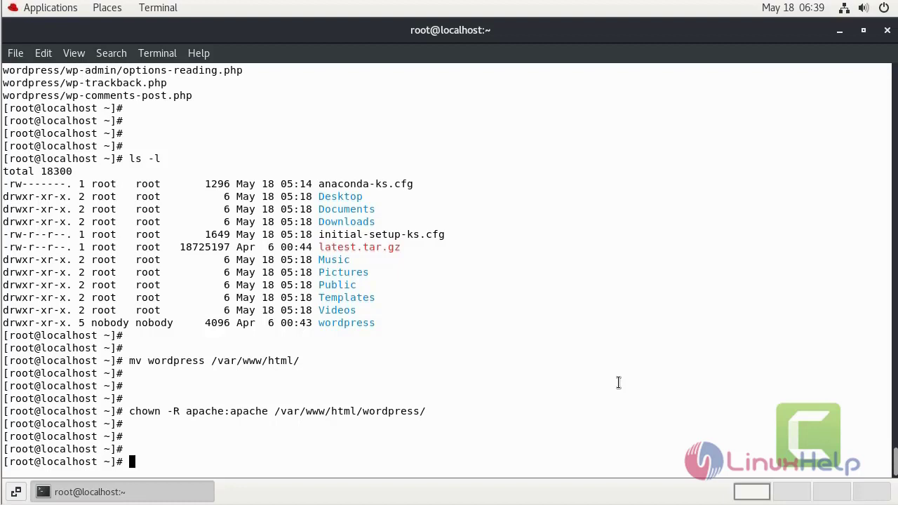
- Run chmod -R 775 on /var/www/html/
{"action": "type", "text": "chmod -"}
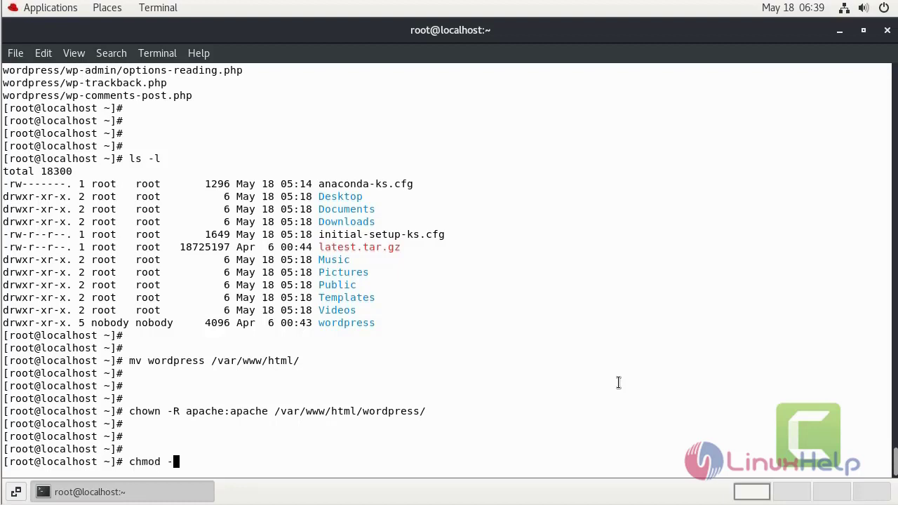
{"action": "type", "text": "R 7775"}
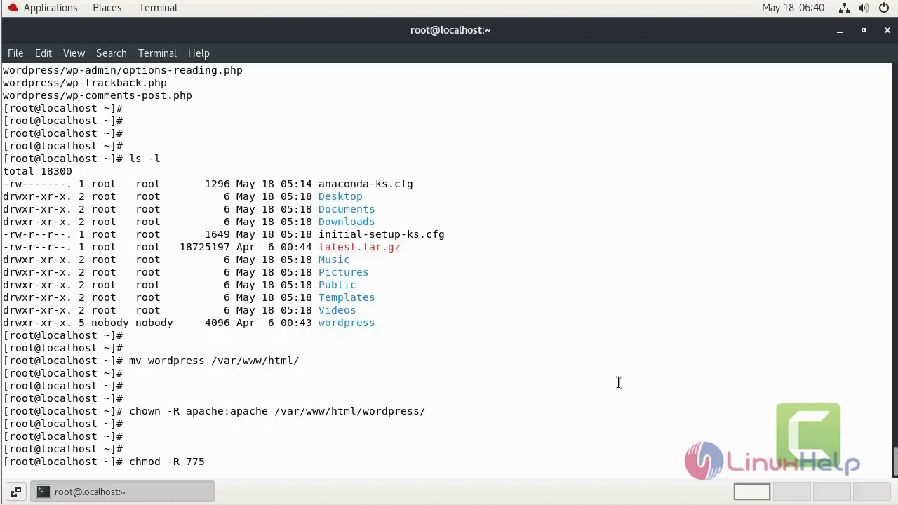
{"action": "type", "text": "/var/www/html/"}
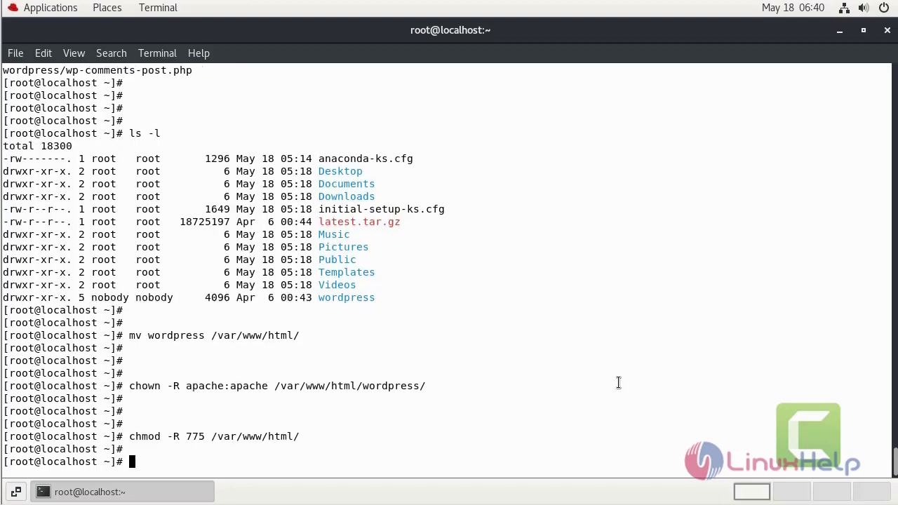
{"action": "scroll", "scroll_direction": "down", "scroll_amount": 3}
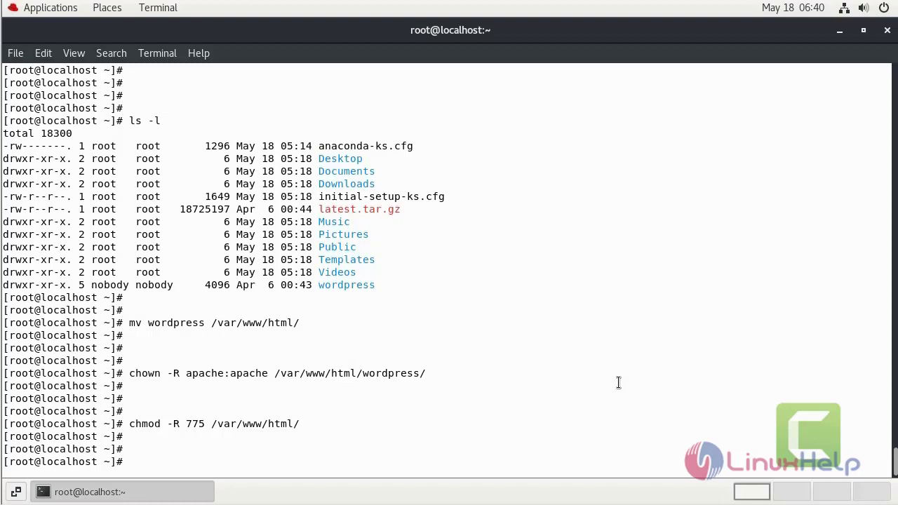
- Edit /etc/httpd/conf.d/wordpress.conf in vim and return to the shell prompt
{"action": "type", "text": "v"}
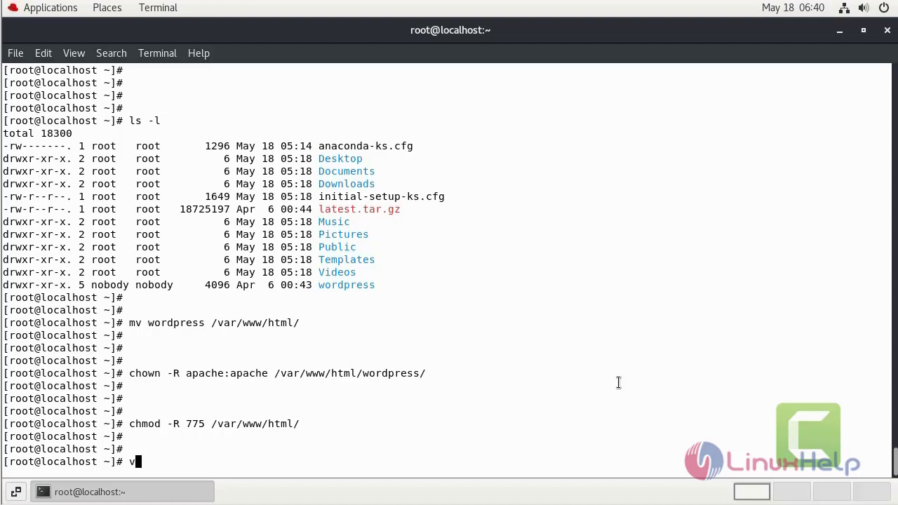
{"action": "type", "text": "im /etc/"}
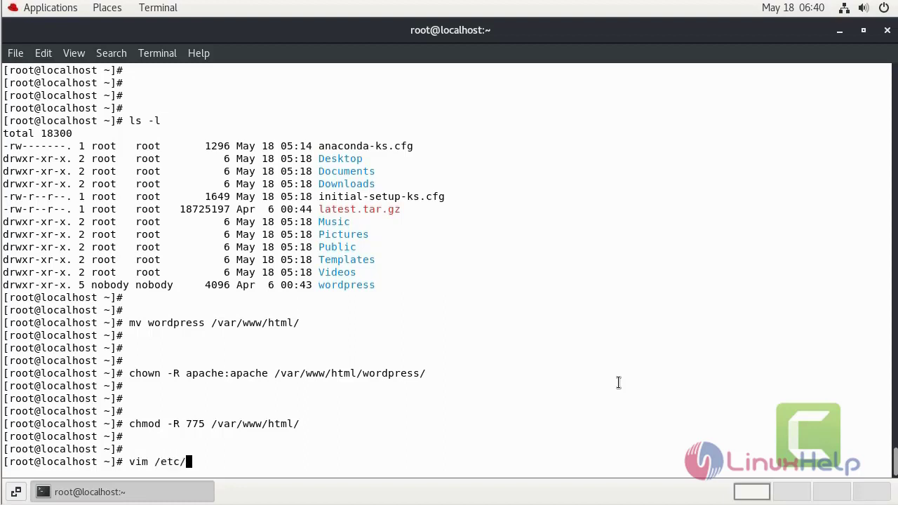
{"action": "type", "text": "httpd/"}
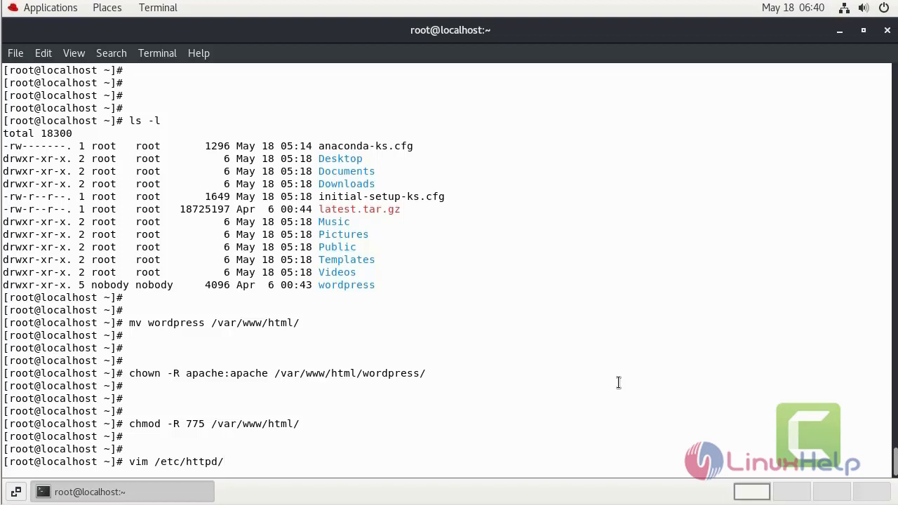
{"action": "type", "text": "conf.d/word"}
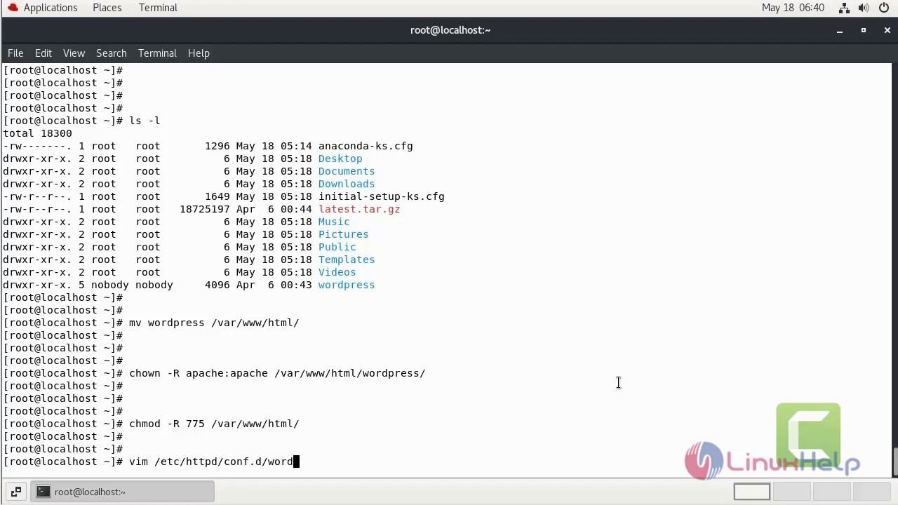
{"action": "type", "text": "press."}
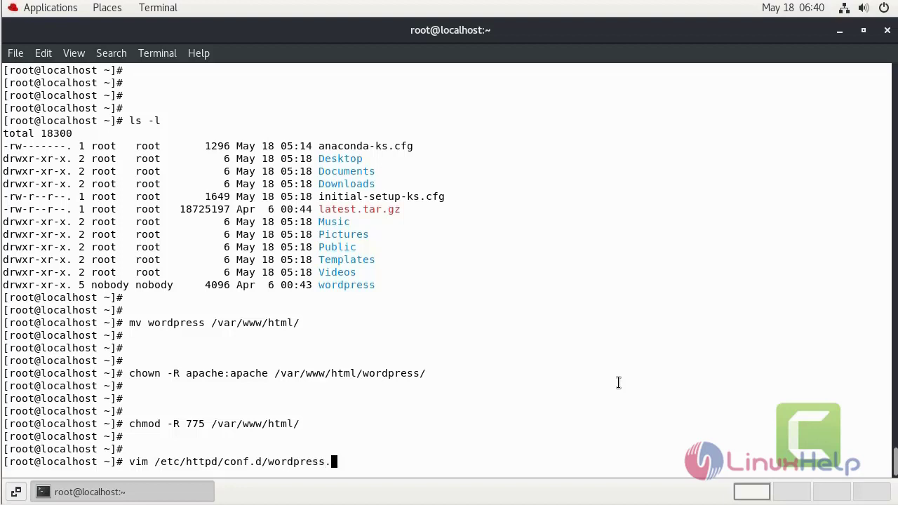
{"action": "type", "text": "conf"}
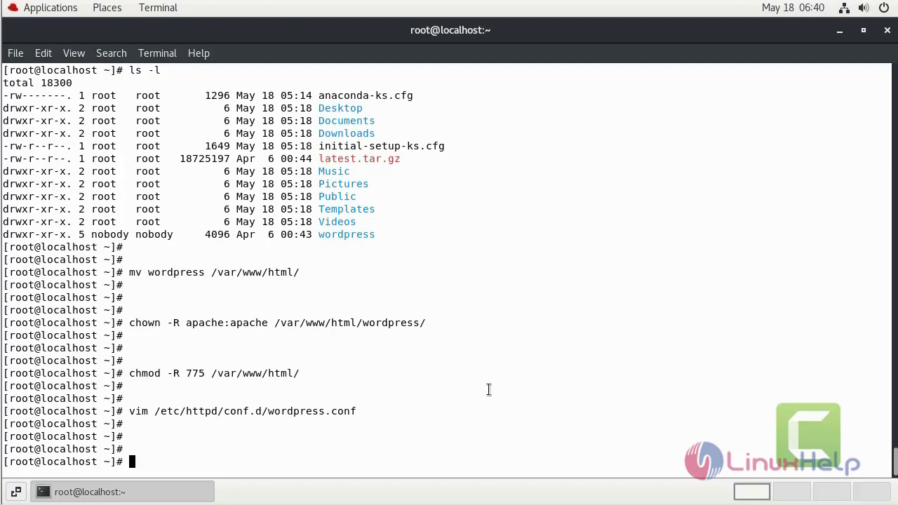
{"action": "type", "text": "vim /etc"}
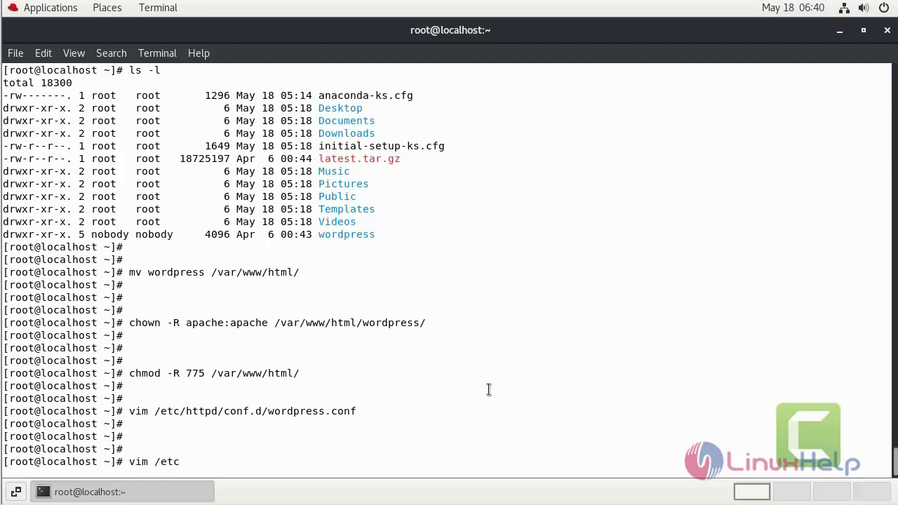
- Add the line '192.168.6.121 linux.com' to /etc/hosts and save with :wq
{"action": "type", "text": "/hos"}
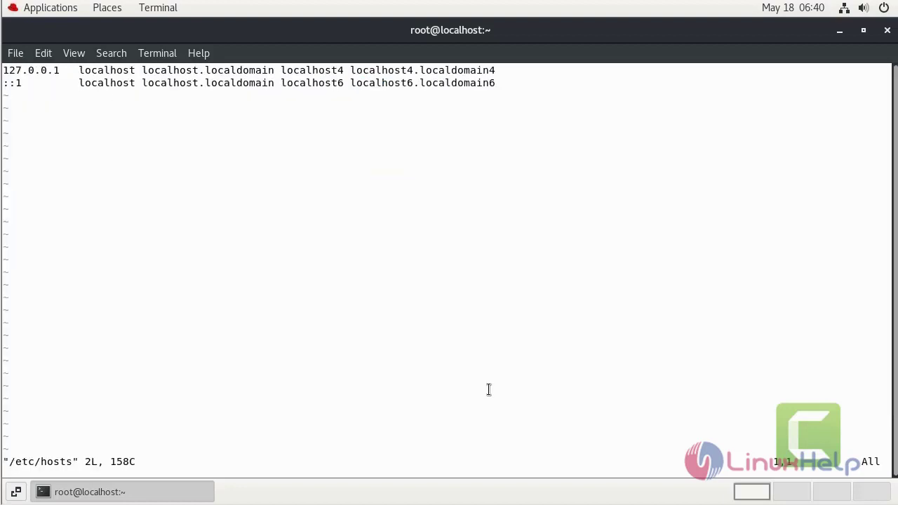
{"action": "key", "text": "i"}
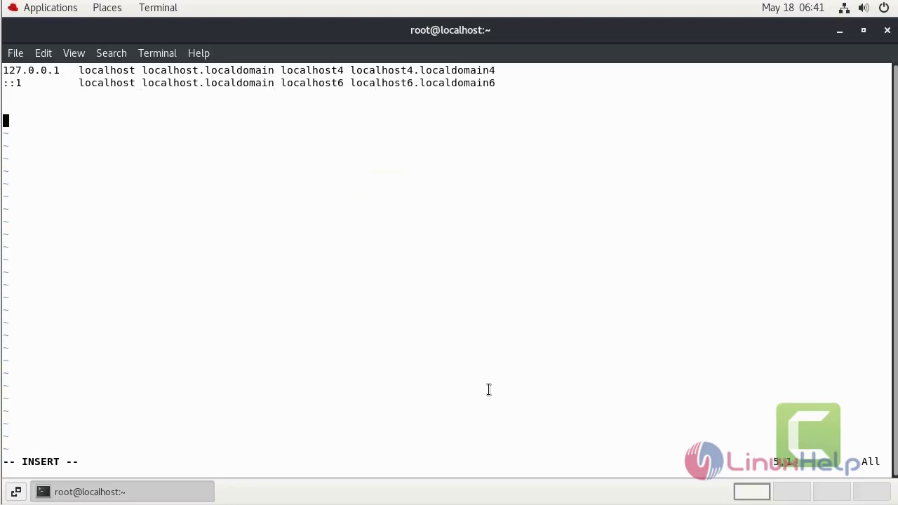
{"action": "type", "text": "192.168.6"}
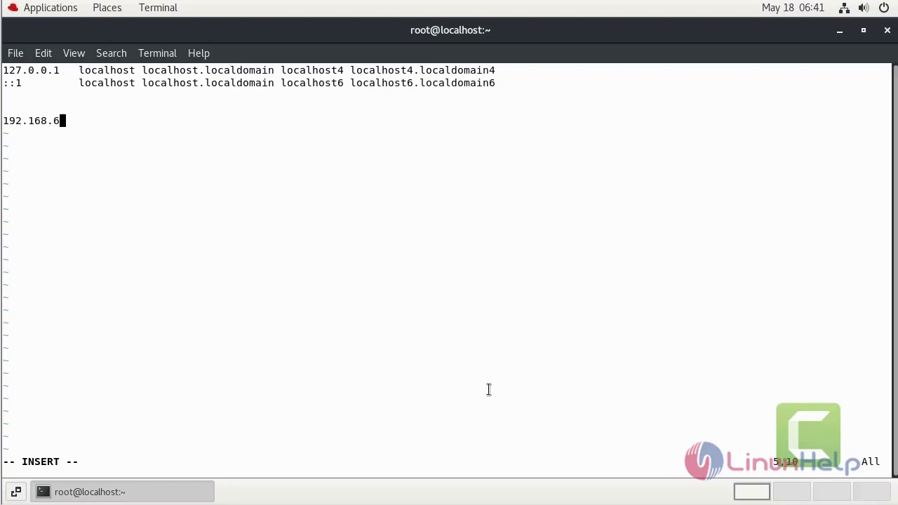
{"action": "type", "text": "121 lin"}
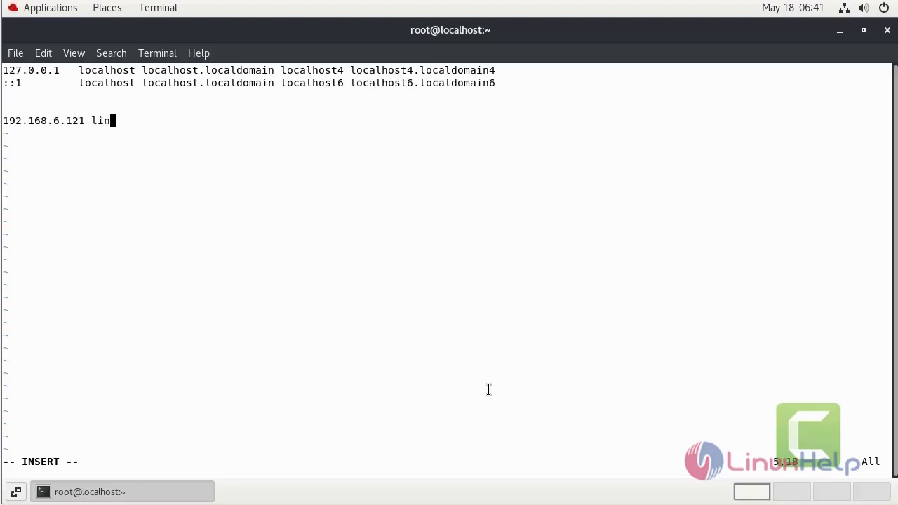
{"action": "type", "text": "ux.com"}
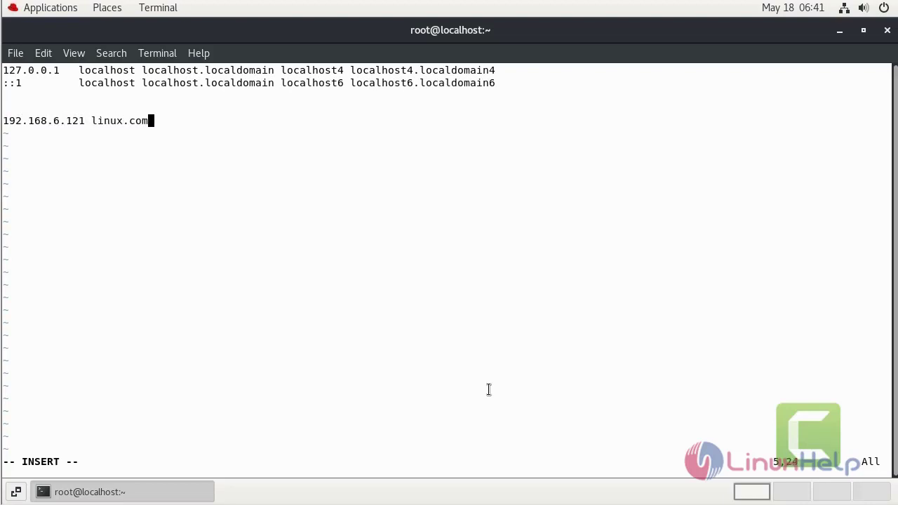
{"action": "type", "text": ":wq"}
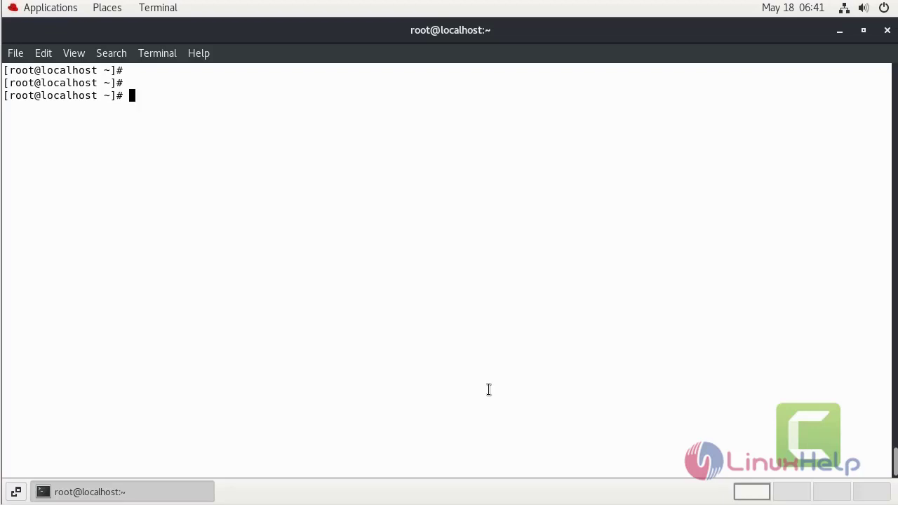
- Run setenforce 0 to switch SELinux to permissive mode for this session
{"action": "type", "text": "seten"}
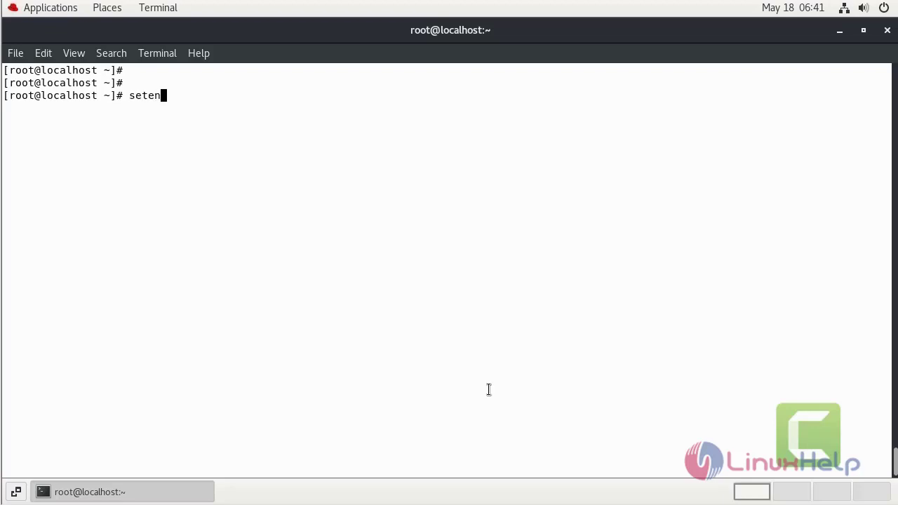
{"action": "type", "text": "force"}
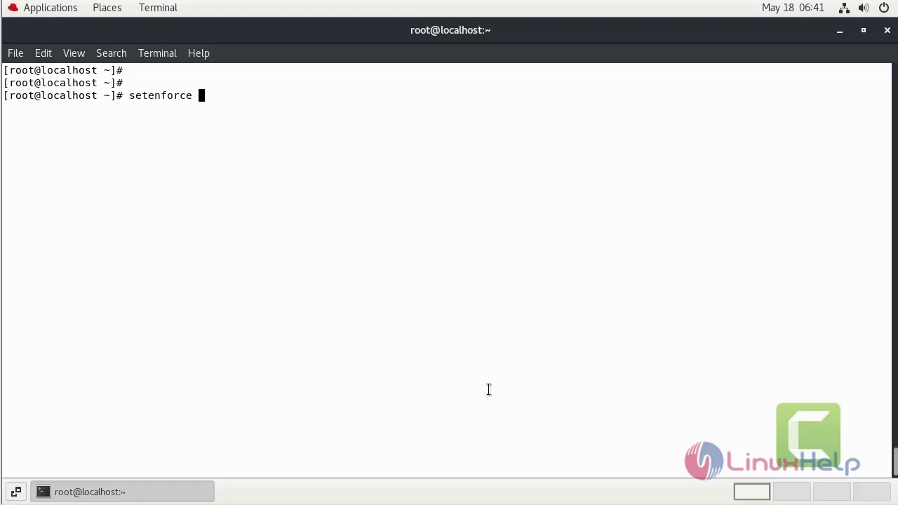
{"action": "key", "text": "Return"}
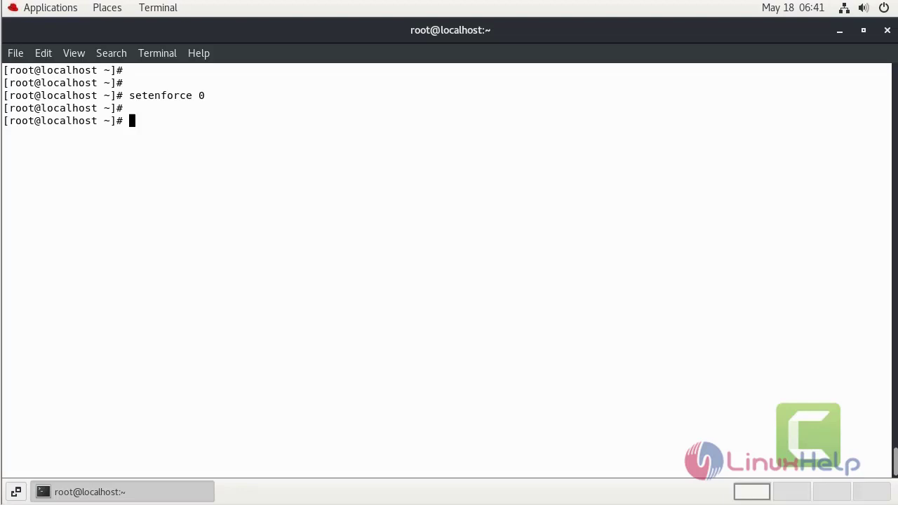
{"action": "type", "text": "cp /"}
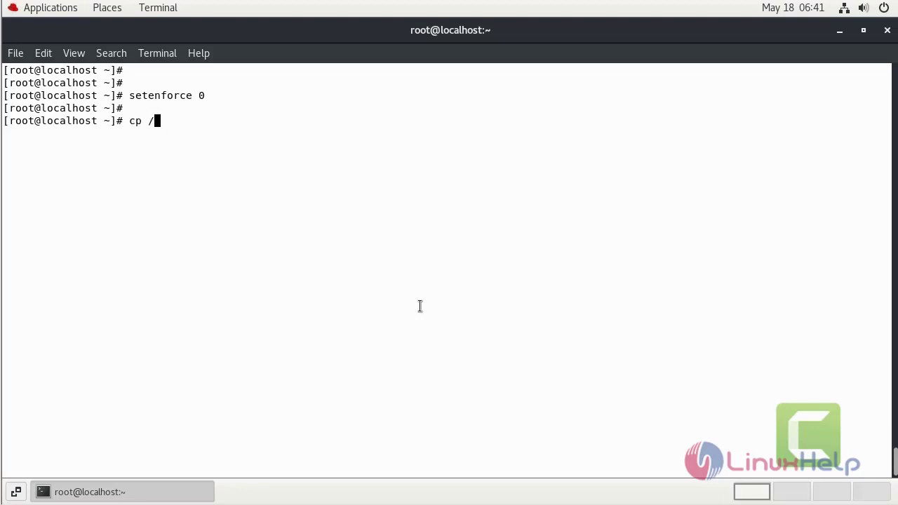
- Copy wp-config-sample.php to wp-config.php inside /var/www/html/wordpress
{"action": "type", "text": "var/www/"}
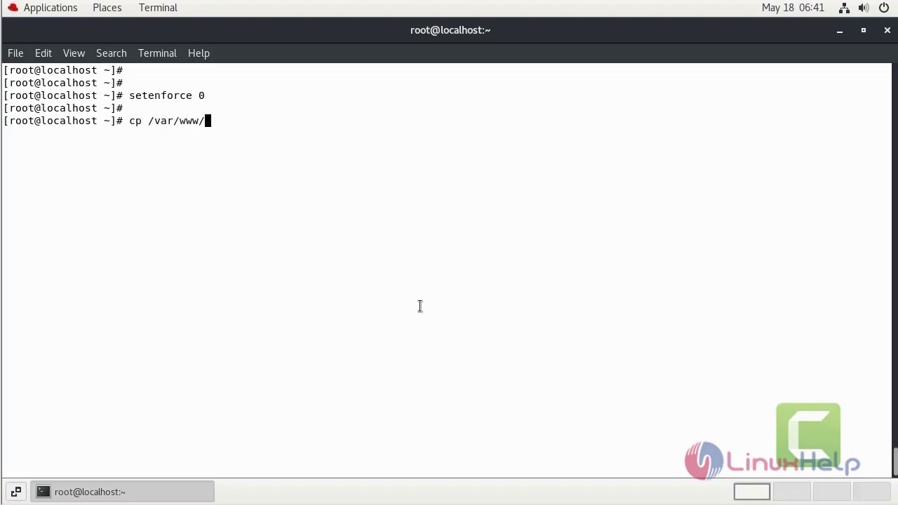
{"action": "type", "text": "html/wordpress/"}
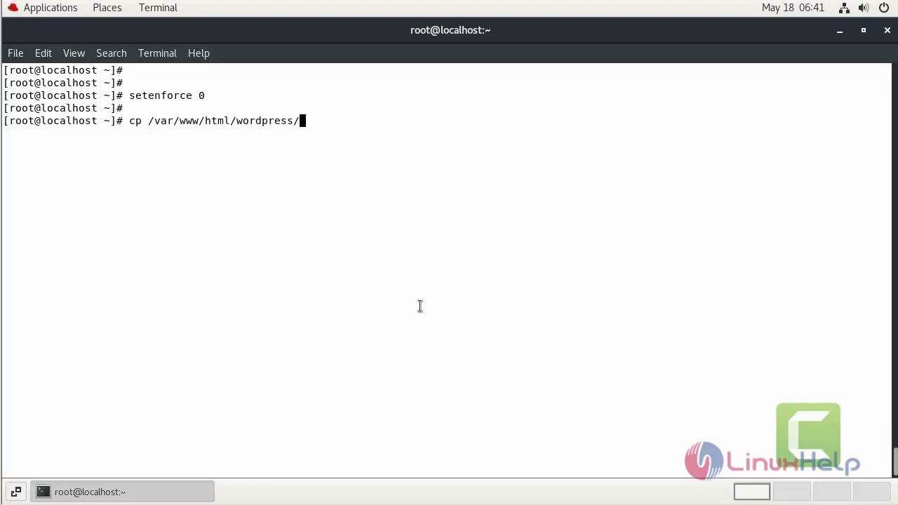
{"action": "type", "text": "wp-"}
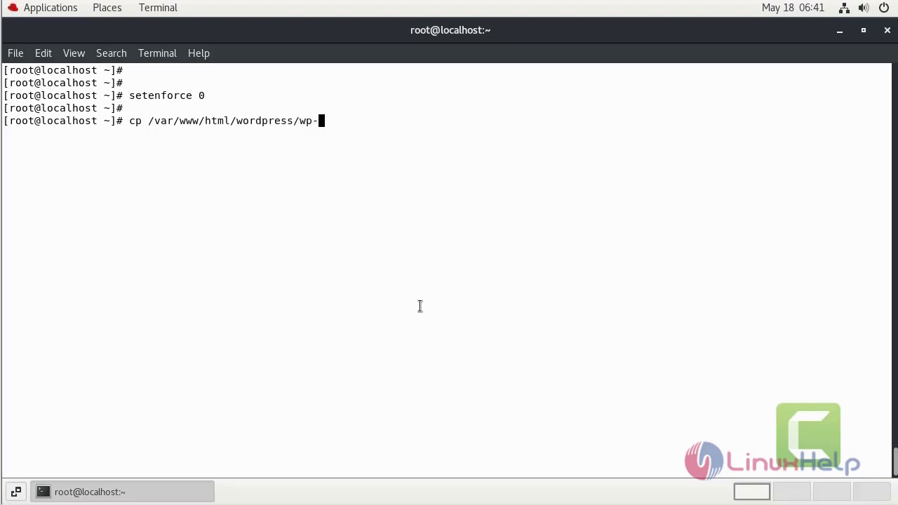
{"action": "type", "text": "config-sample.php"}
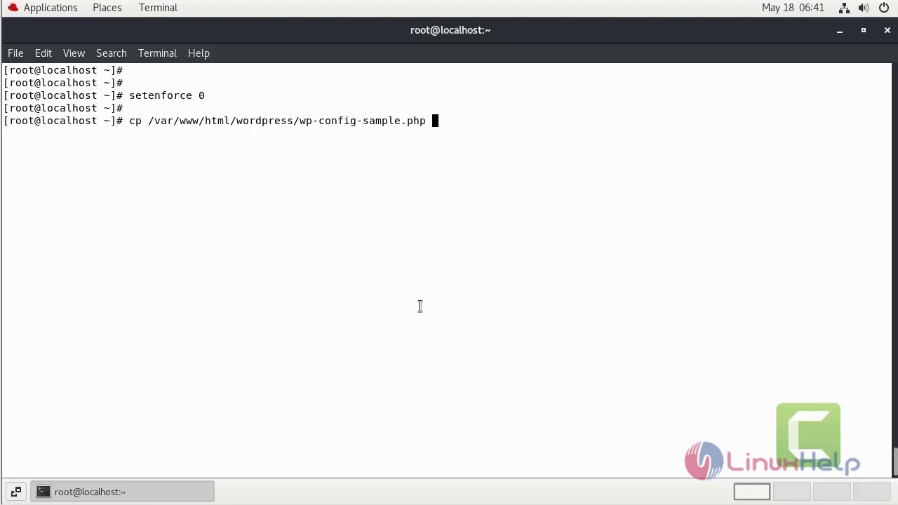
{"action": "type", "text": "/v"}
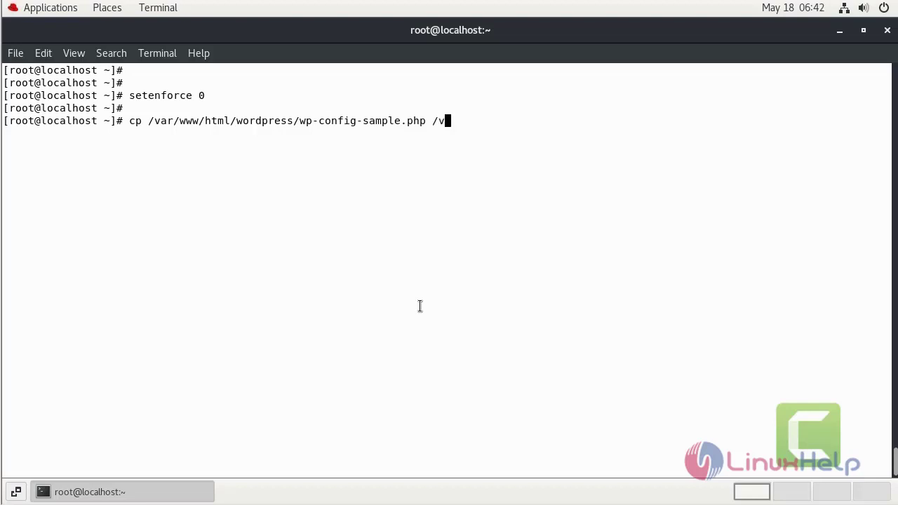
{"action": "type", "text": "ar/www/html/"}
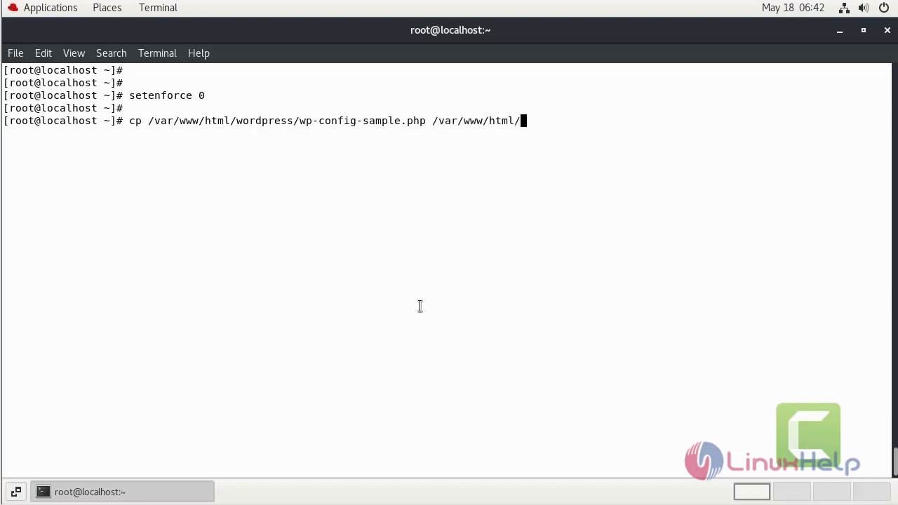
{"action": "type", "text": "wordpress/"}
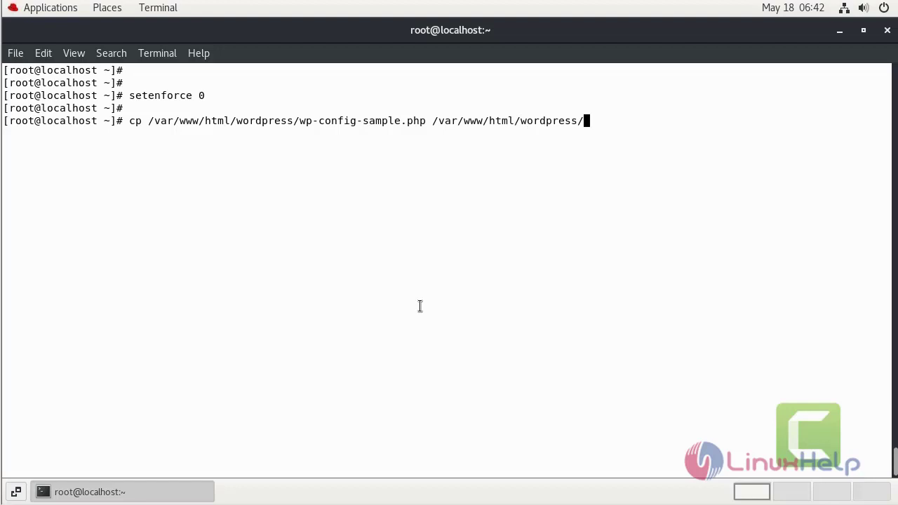
{"action": "type", "text": "wp-con"}
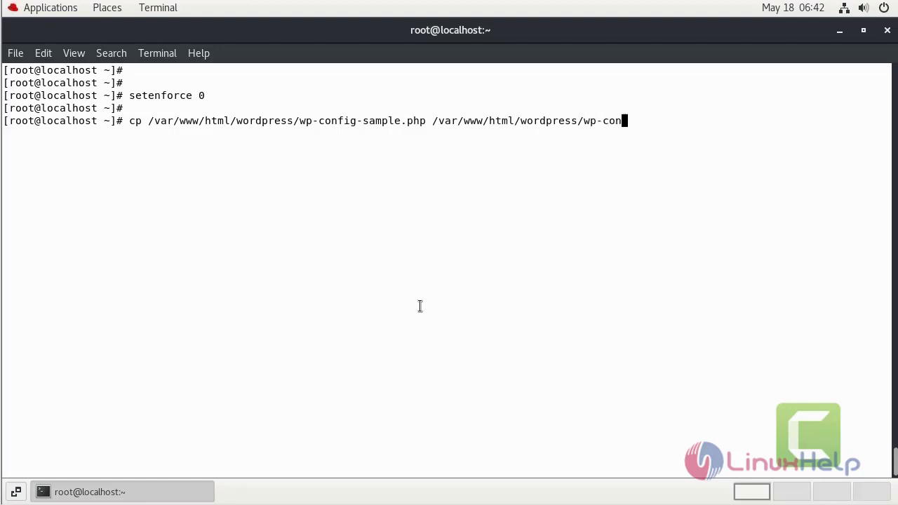
{"action": "type", "text": "fig.php"}
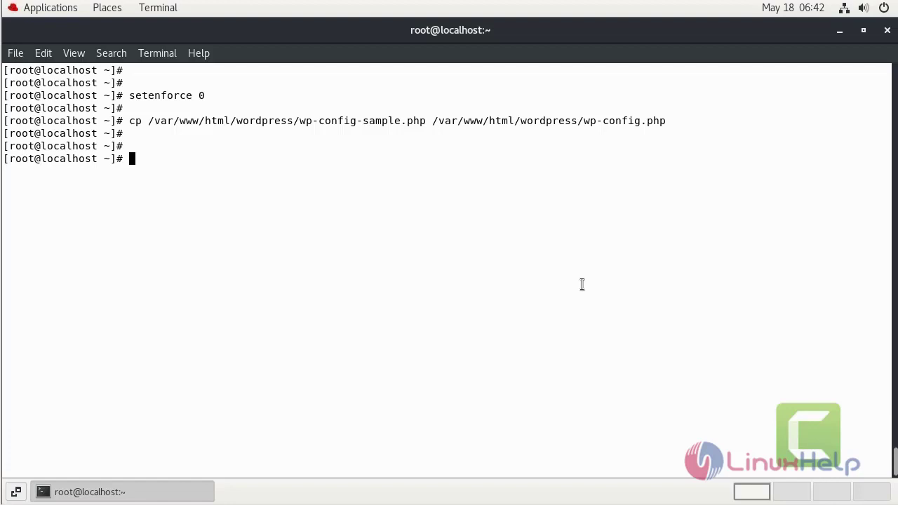
{"action": "mouse_move", "coordinate": [522, 266]}
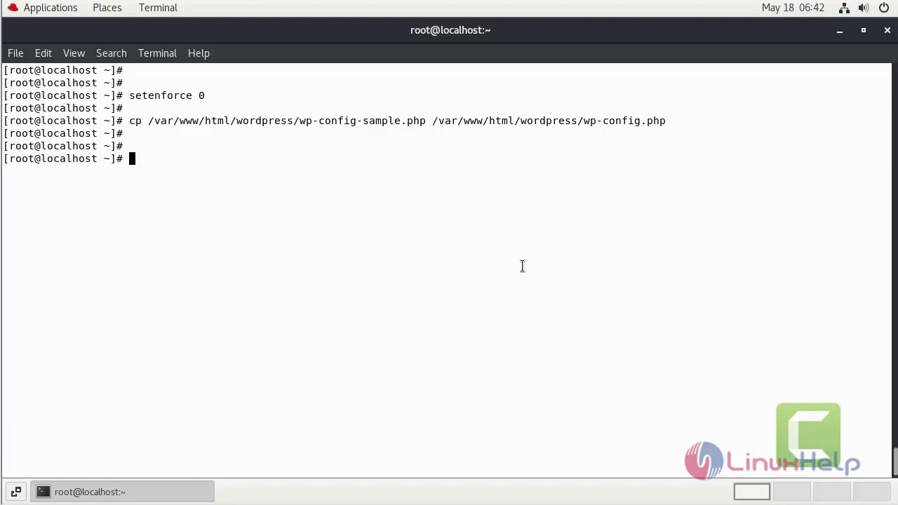
{"action": "type", "text": "vi"}
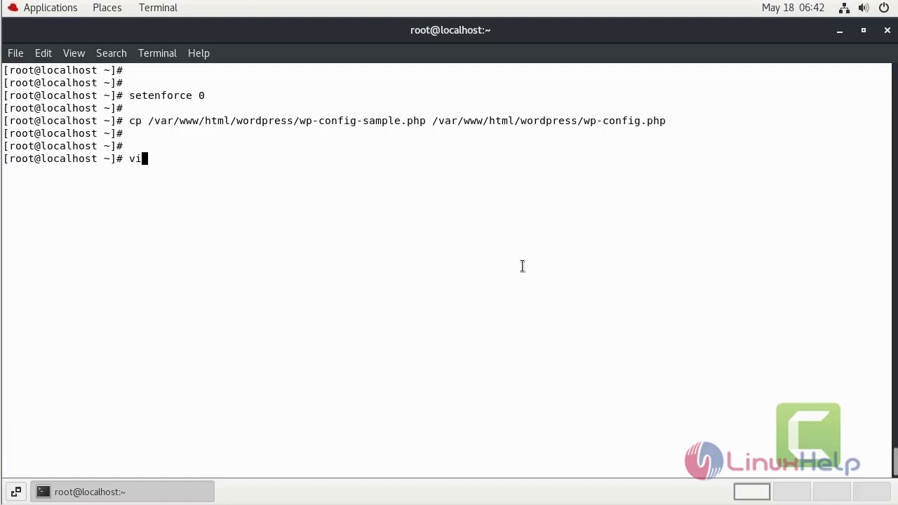
- Open /var/www/html/wordpress/wp-config.php in vim
{"action": "type", "text": "m /"}
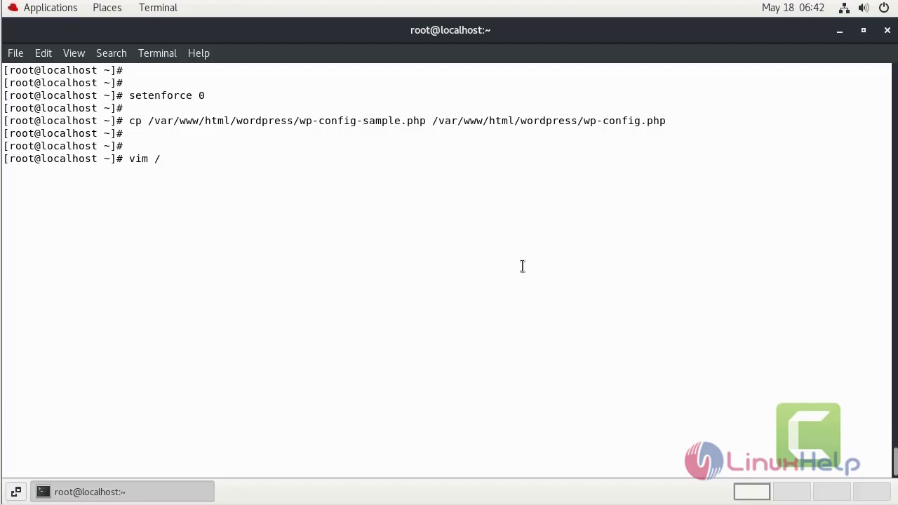
{"action": "type", "text": "var/www/html/"}
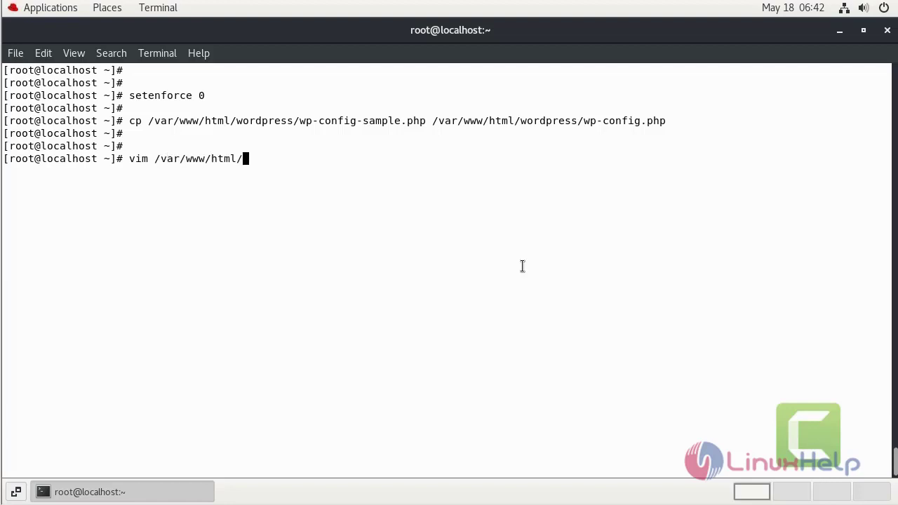
{"action": "type", "text": "wordpress/"}
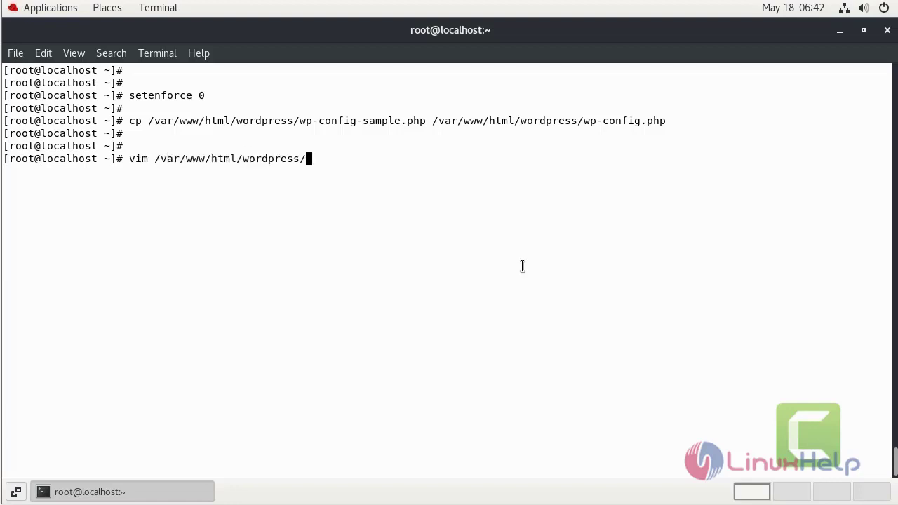
{"action": "type", "text": "wp-con"}
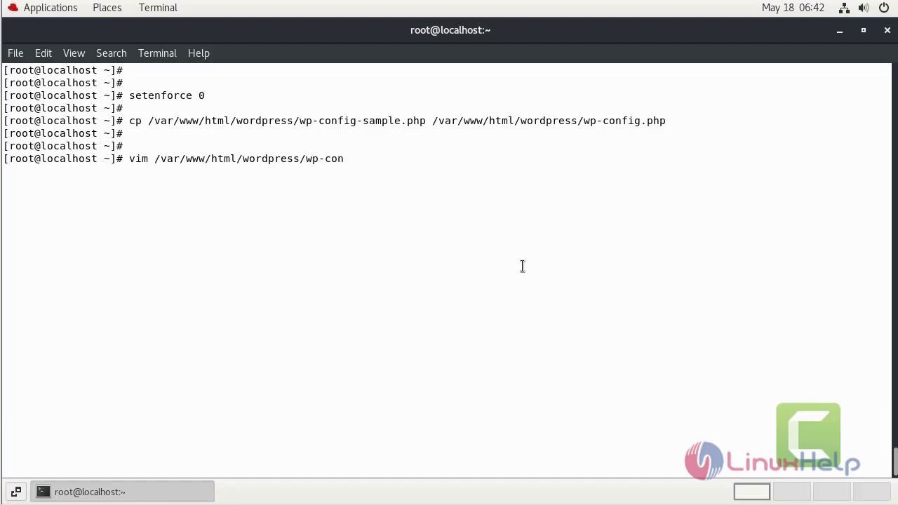
{"action": "type", "text": "fig.php"}
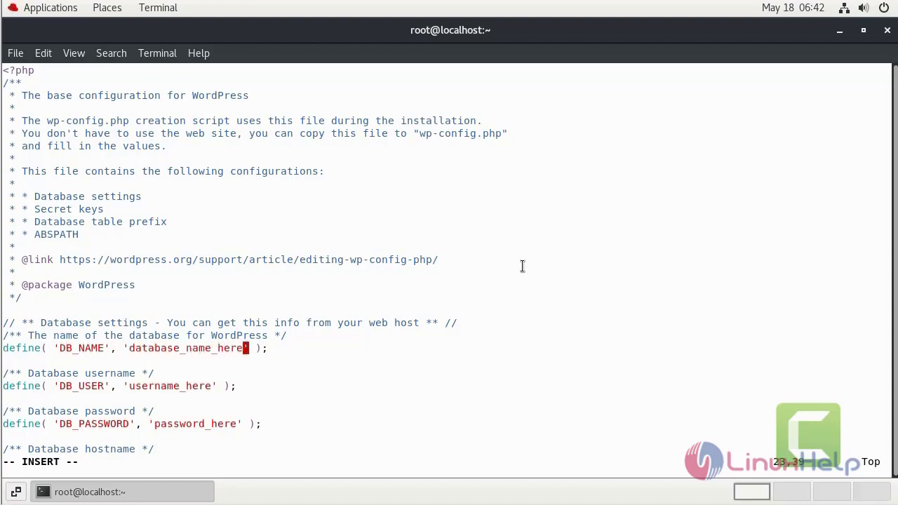
- Enter database wordpress, user wordpressuser and its password in wp-config.php, then save with :wq
{"action": "key", "text": "BackSpace"}
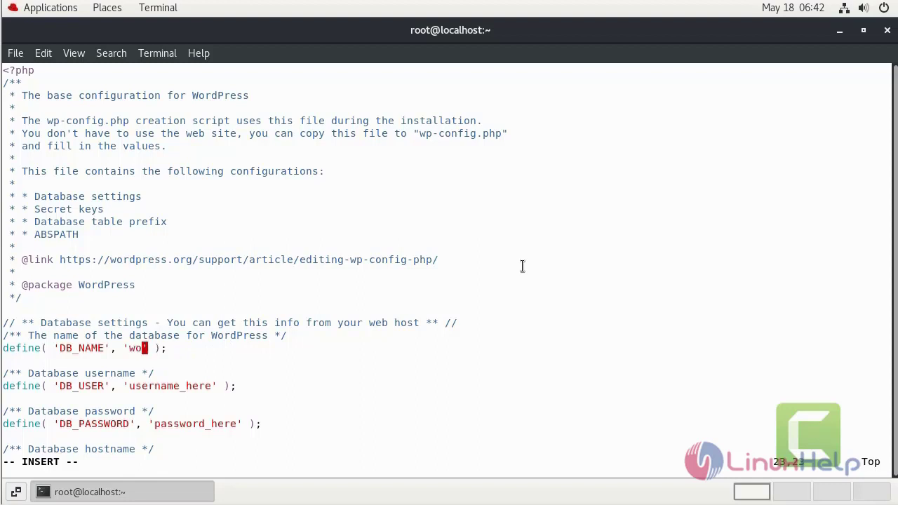
{"action": "type", "text": "rdpress"}
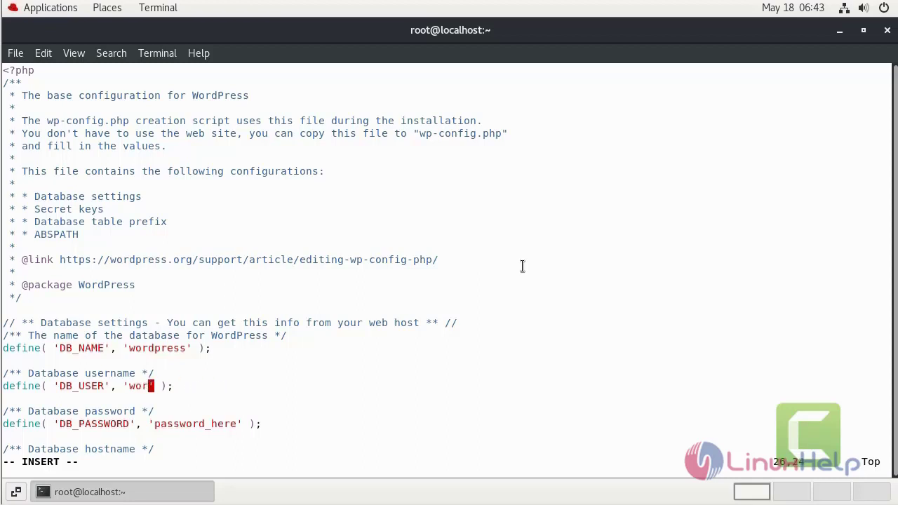
{"action": "type", "text": "dpressuser"}
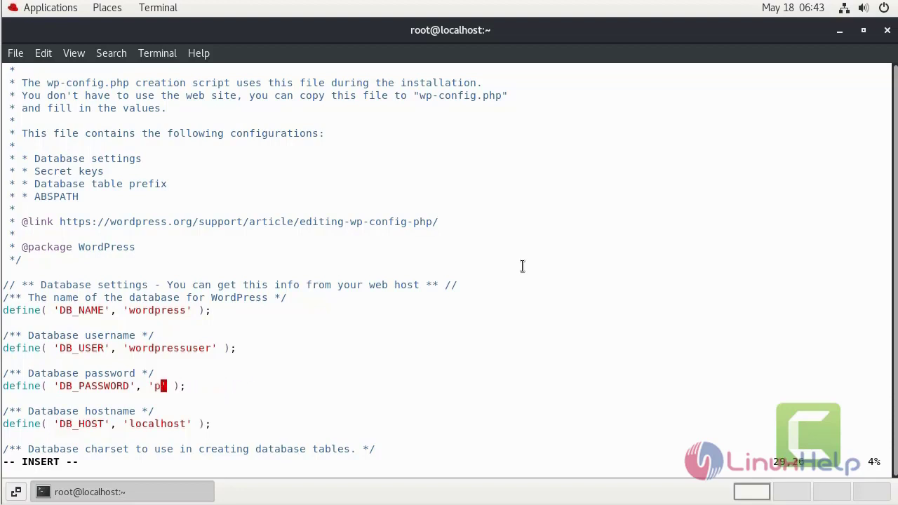
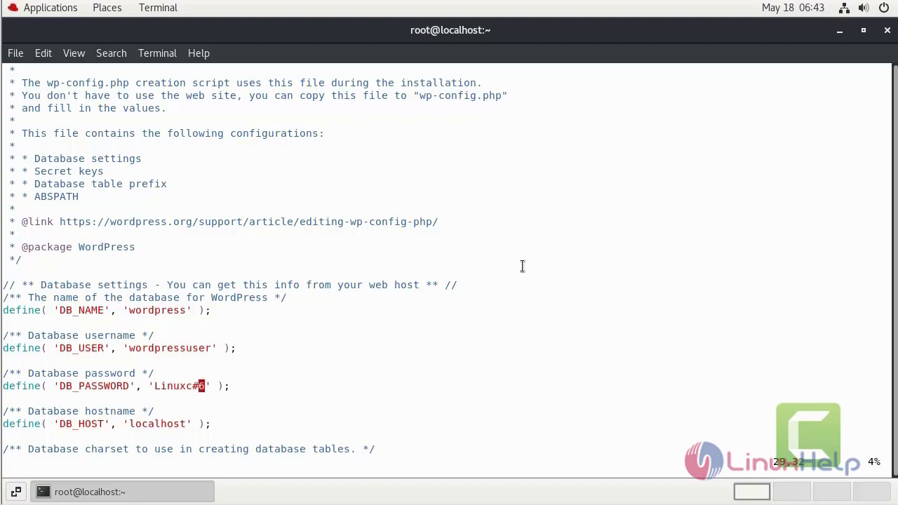
{"action": "type", "text": ":wq"}
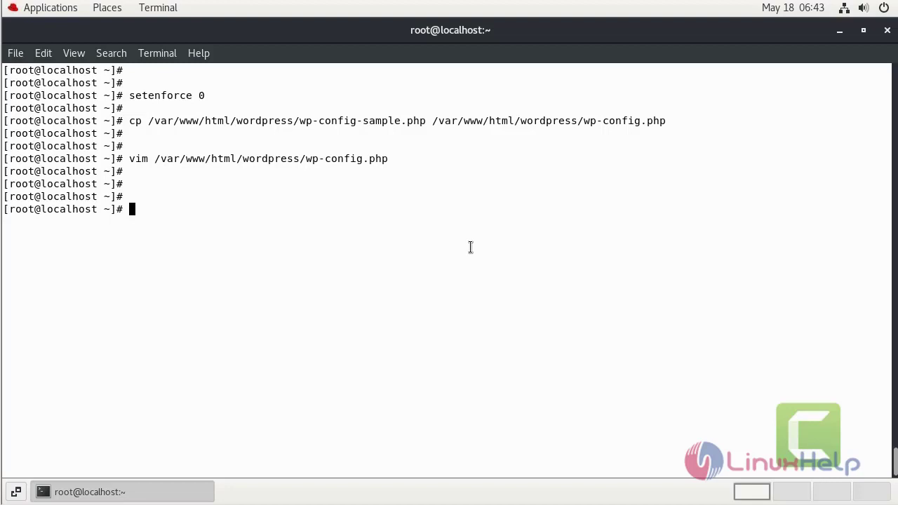
- Permanently add the http service to firewalld with firewall-cmd --add-service=http --permanent
{"action": "type", "text": "firewall-cmd"}
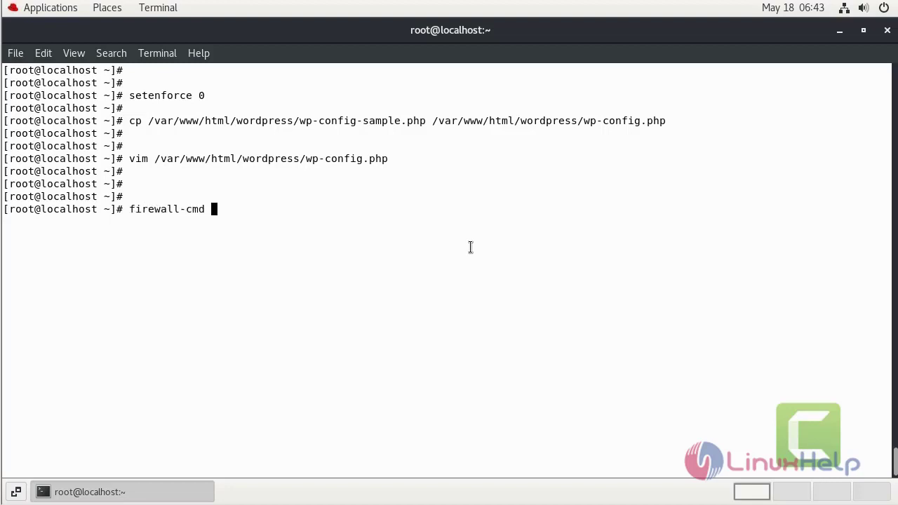
{"action": "type", "text": "--add-"}
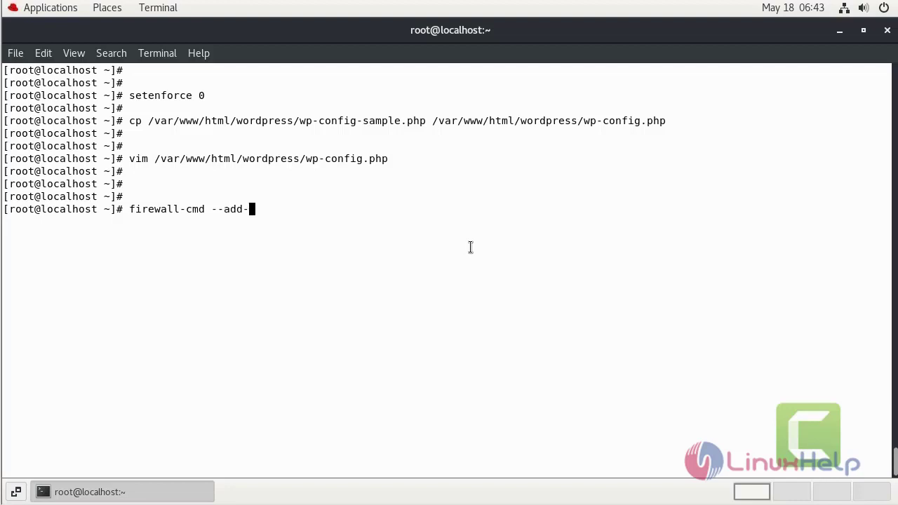
{"action": "type", "text": "service="}
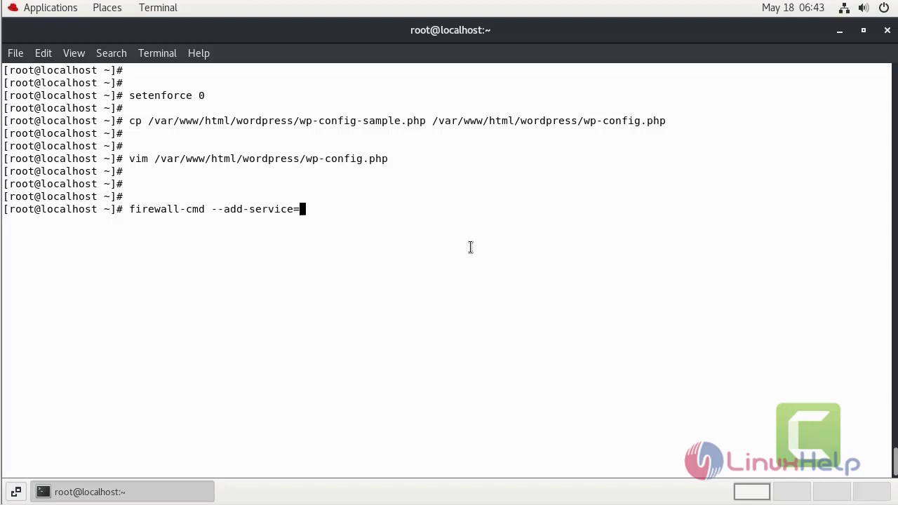
{"action": "type", "text": "http"}
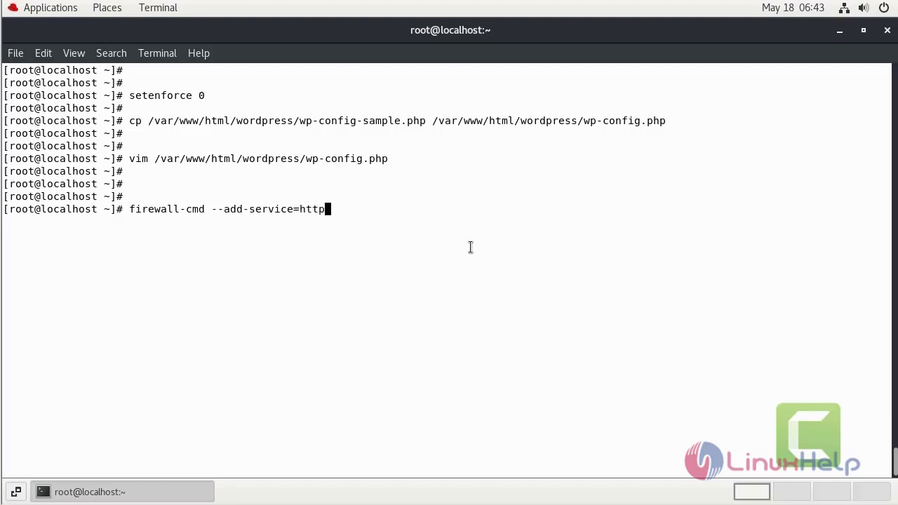
{"action": "type", "text": "-p"}
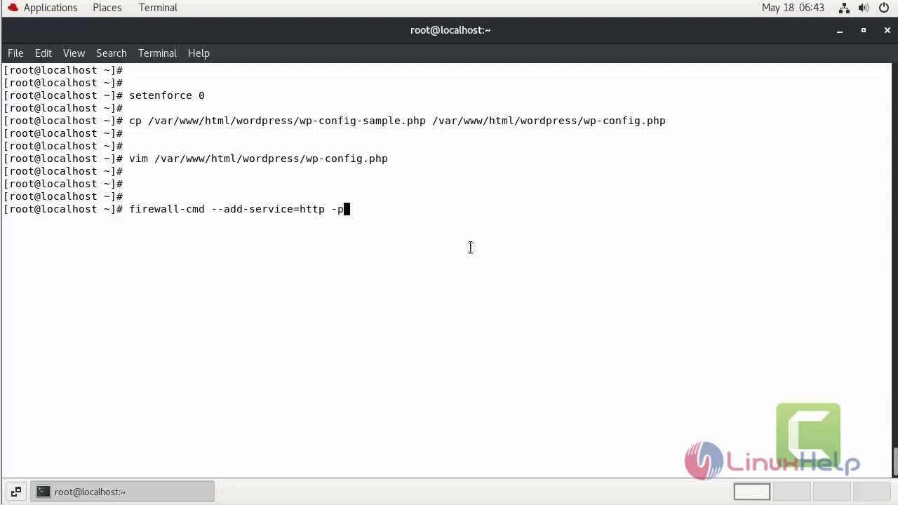
{"action": "type", "text": "-permanent"}
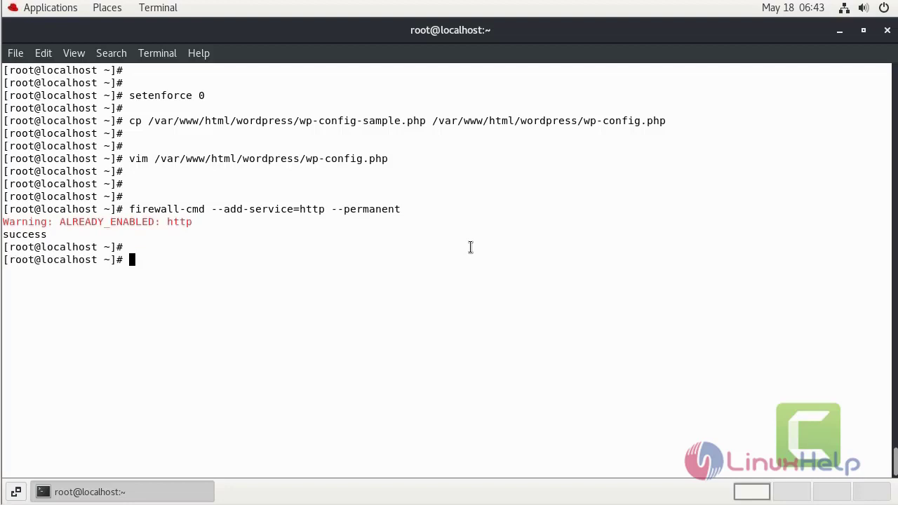
- Reload the firewall rules with firewall-cmd --reload
{"action": "type", "text": "firewall"}
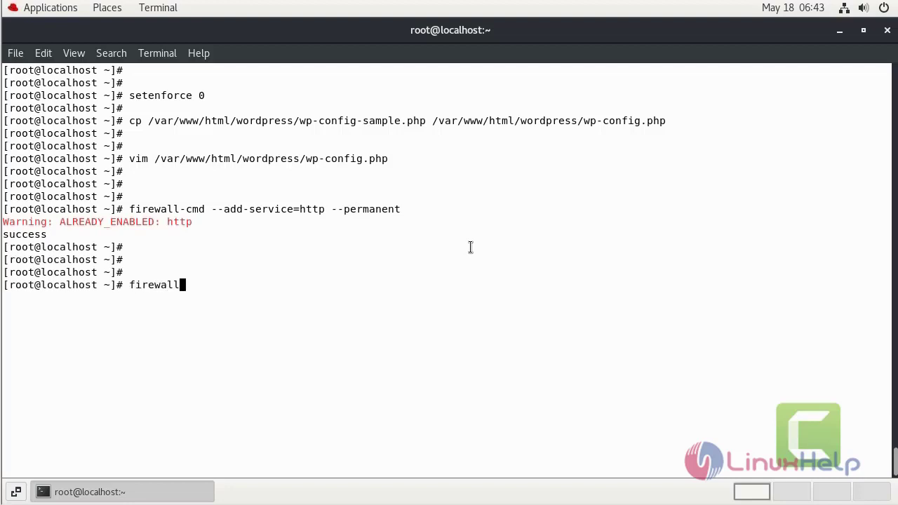
{"action": "type", "text": "-cmd"}
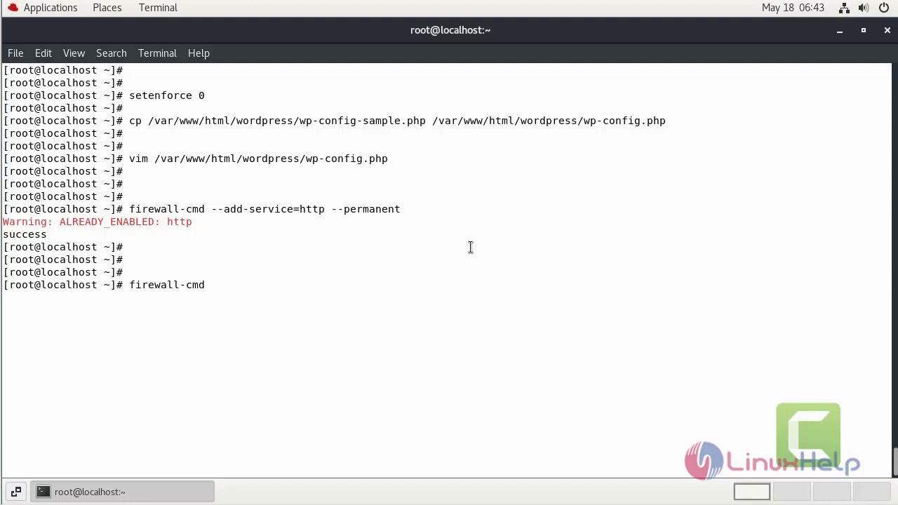
{"action": "type", "text": "--reload"}
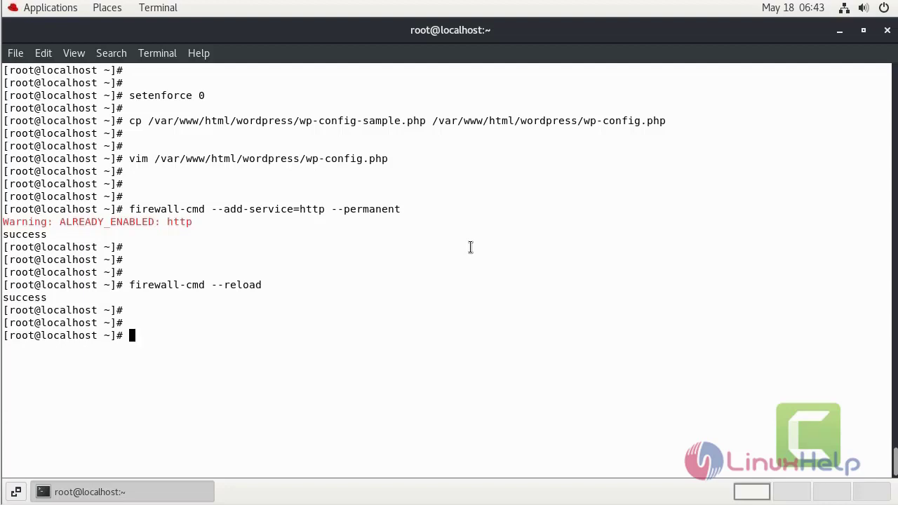
- Restart the httpd Apache service with systemctl restart httpd
{"action": "type", "text": "syste"}
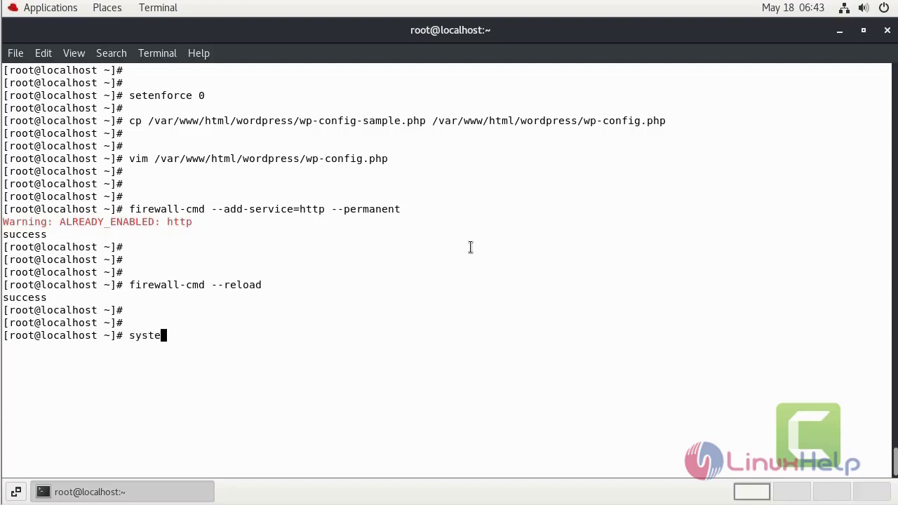
{"action": "type", "text": "mctl re"}
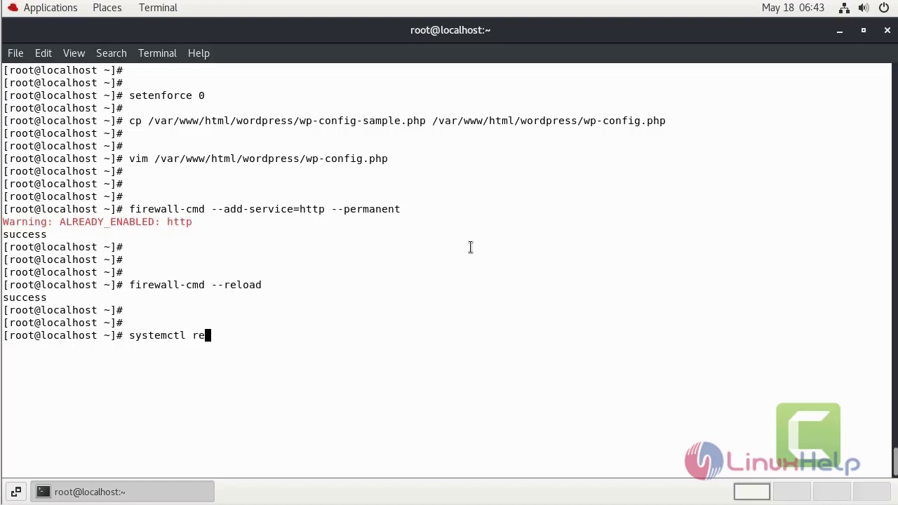
{"action": "type", "text": "start"}
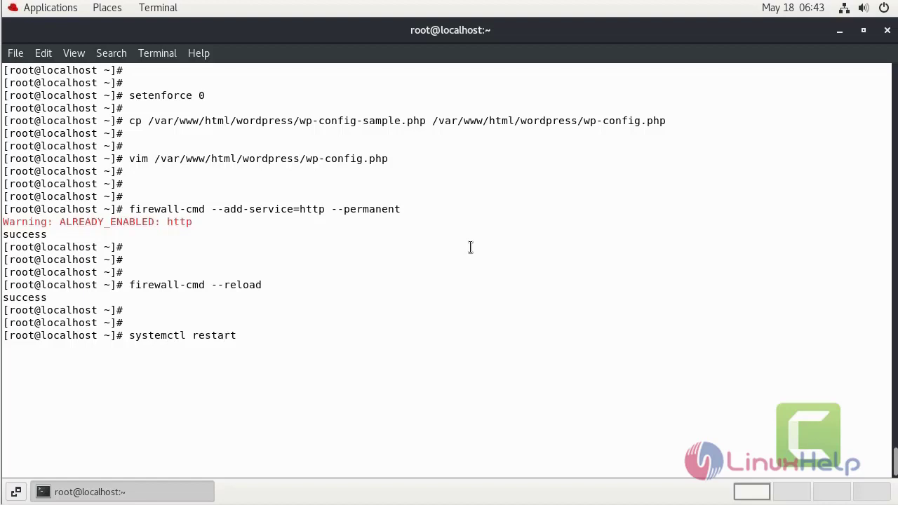
{"action": "type", "text": "httpd"}
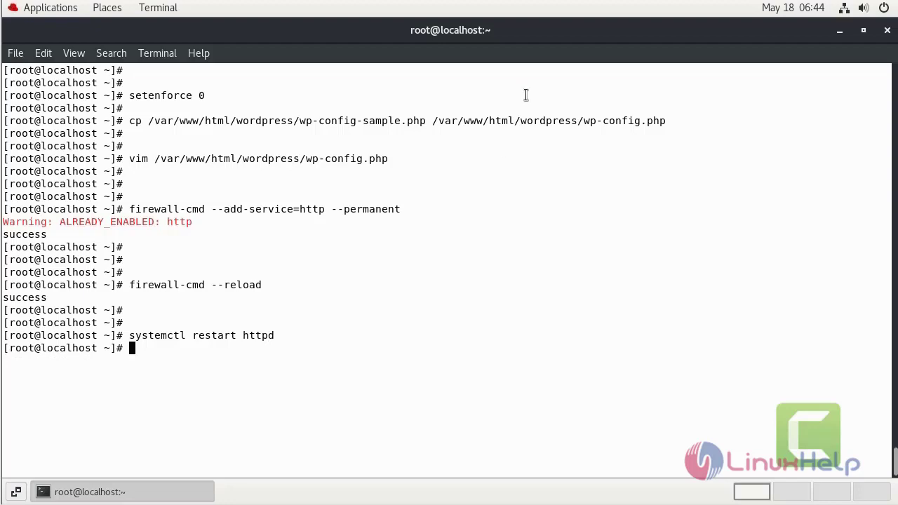
{"action": "left_click", "coordinate": [49, 8]}
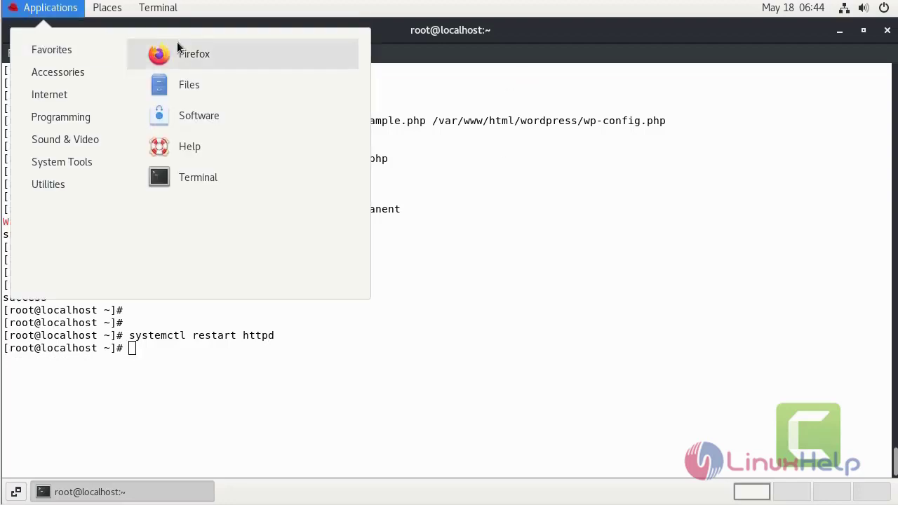
{"action": "left_click", "coordinate": [194, 54]}
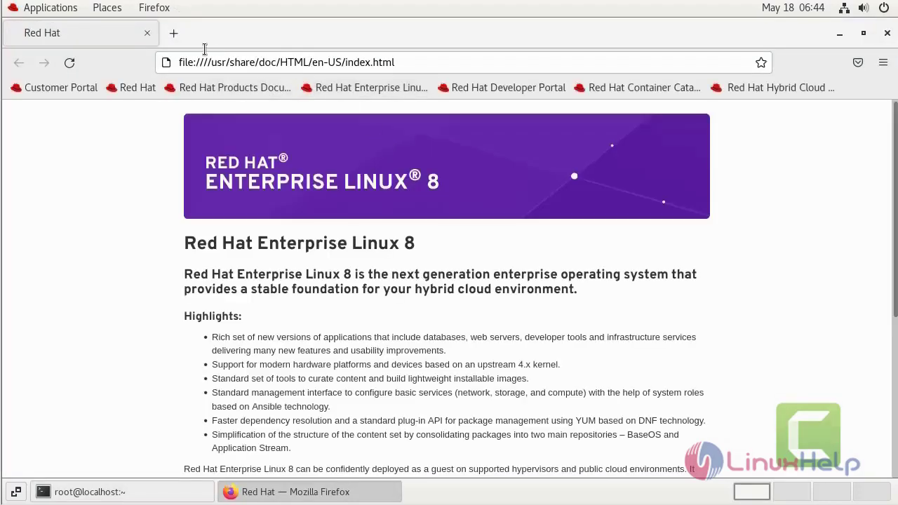
{"action": "left_click", "coordinate": [174, 33]}
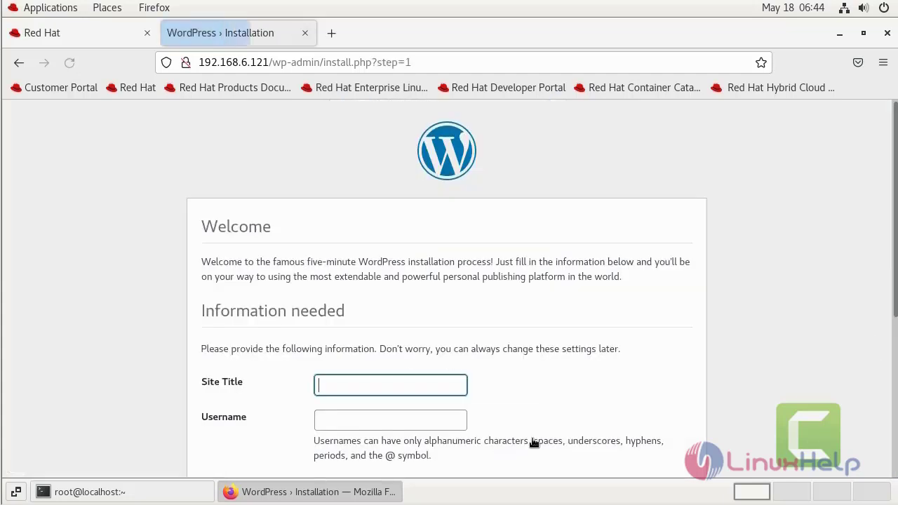
- Enter site title linux.com, username wordpressadmin, keep the generated password, and type the admin email
{"action": "scroll", "scroll_direction": "down", "scroll_amount": 3}
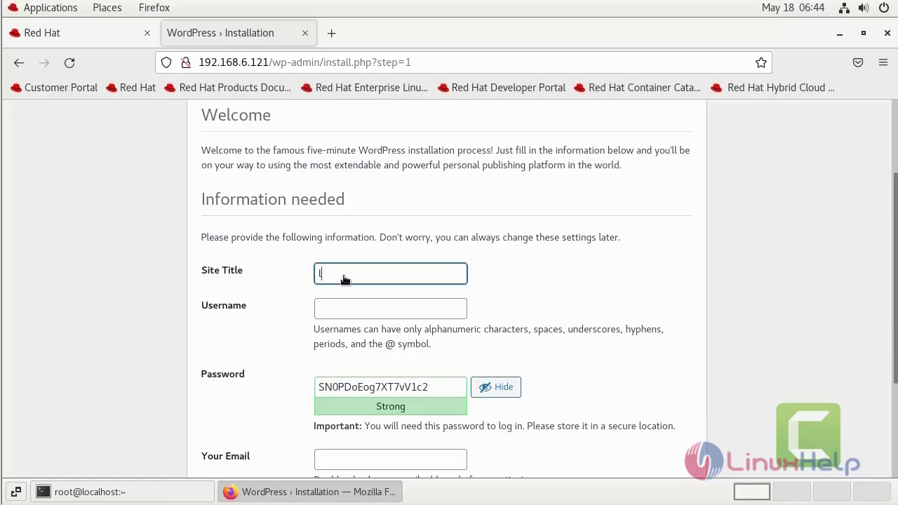
{"action": "type", "text": "linux.c"}
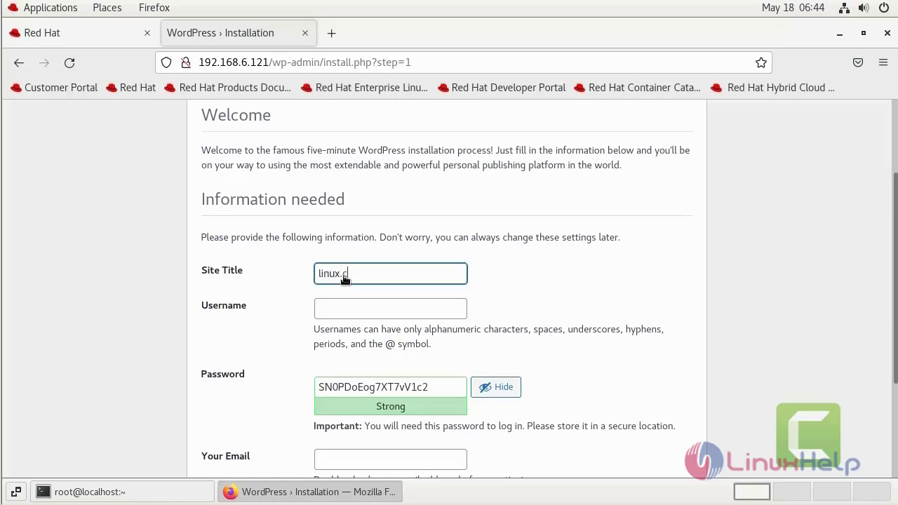
{"action": "type", "text": "om"}
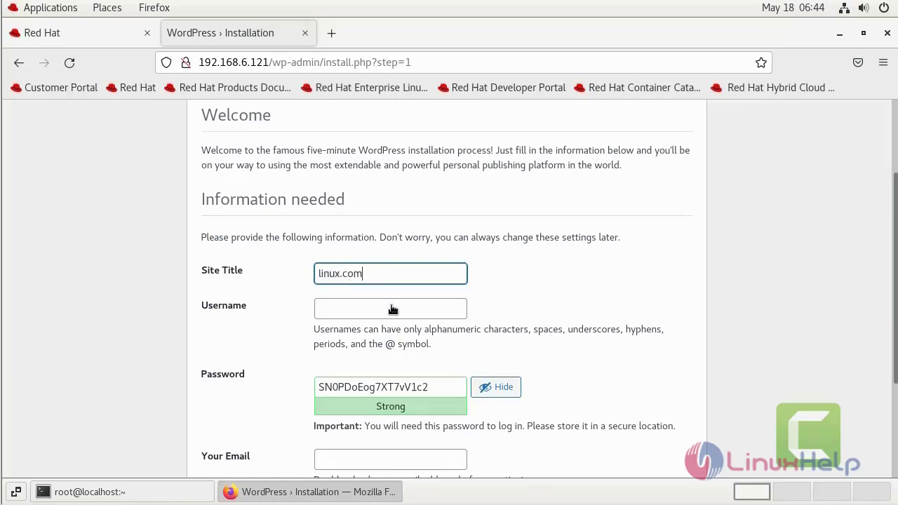
{"action": "scroll", "scroll_direction": "down", "scroll_amount": 3}
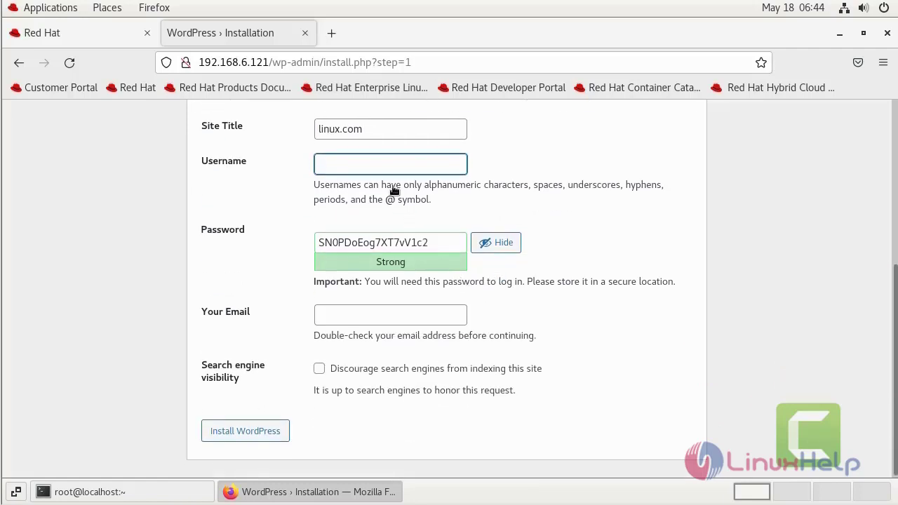
{"action": "mouse_move", "coordinate": [383, 176]}
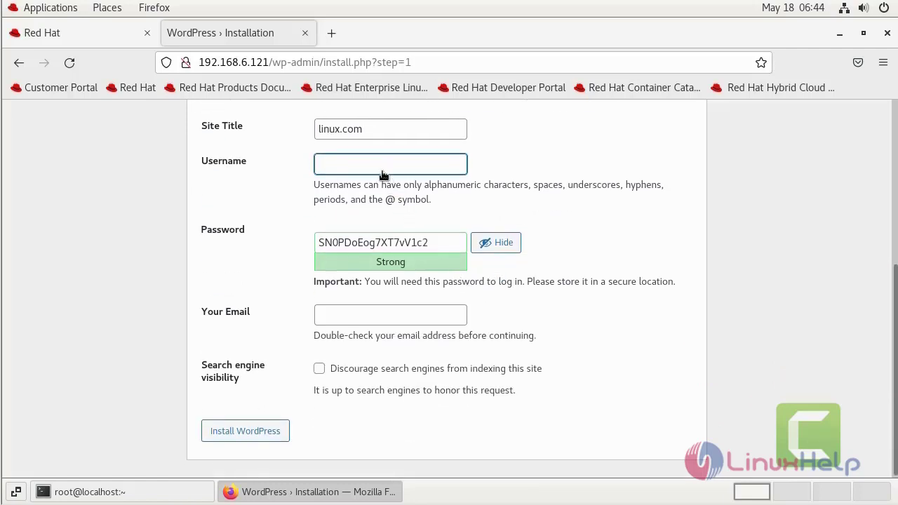
{"action": "left_click", "coordinate": [390, 164]}
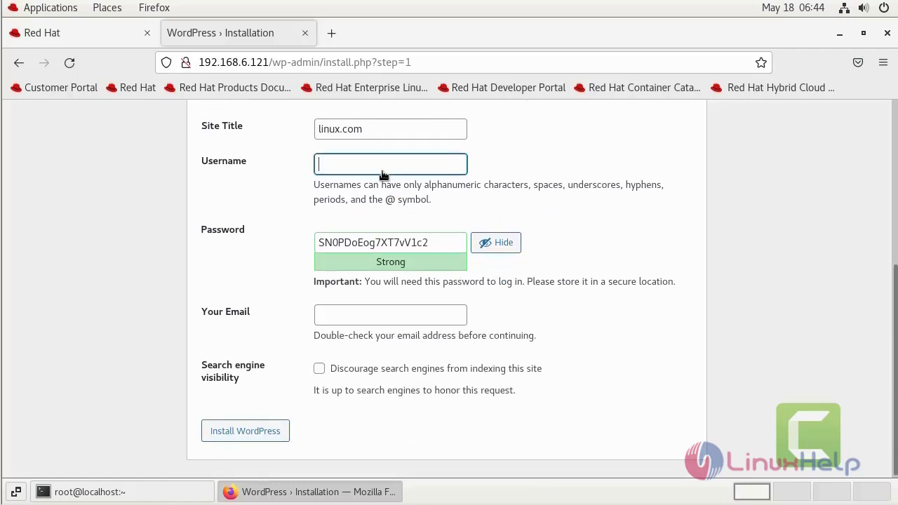
{"action": "type", "text": "wordpr"}
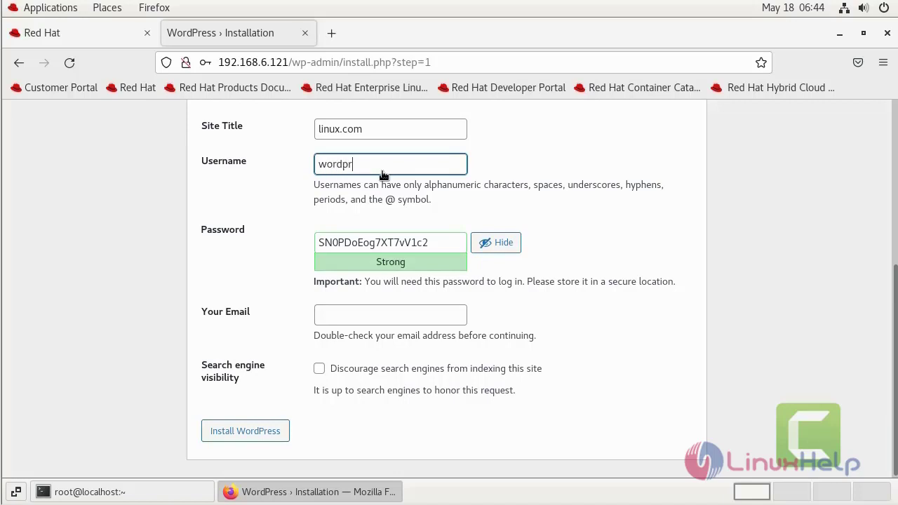
{"action": "type", "text": "essadm"}
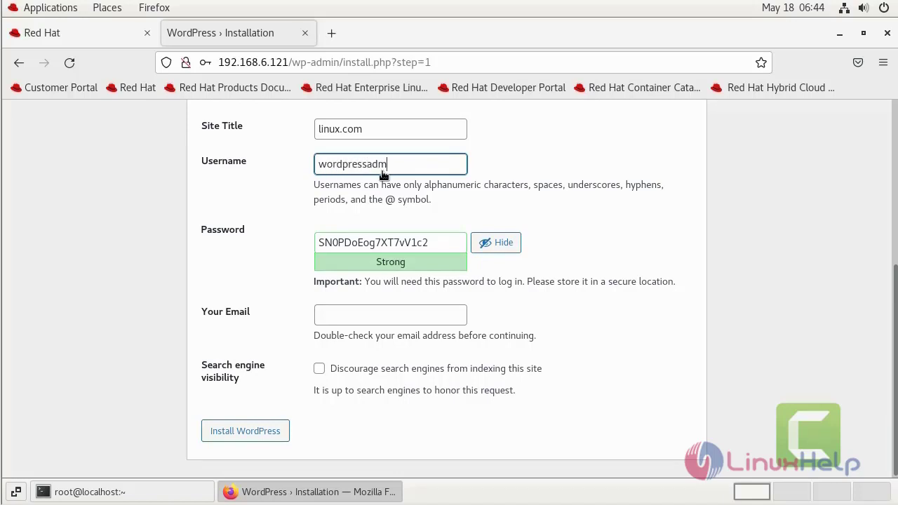
{"action": "left_click", "coordinate": [390, 314]}
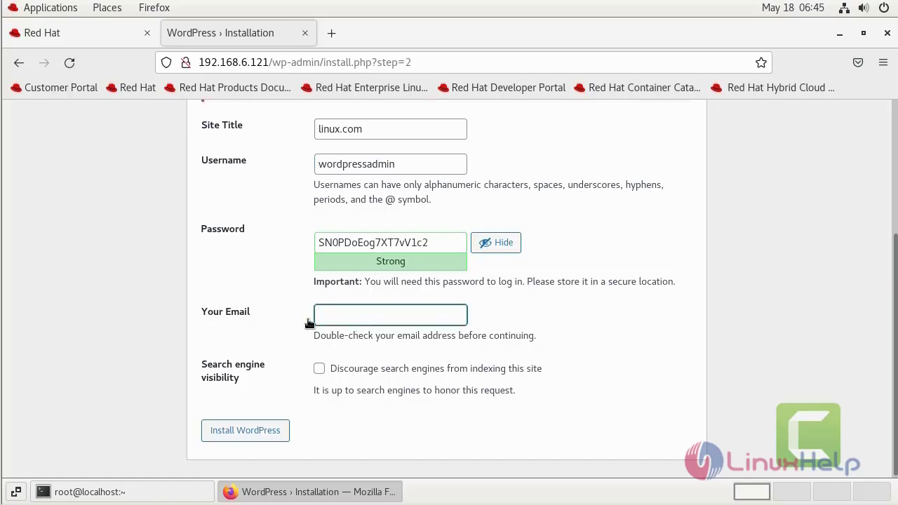
{"action": "left_click", "coordinate": [391, 314]}
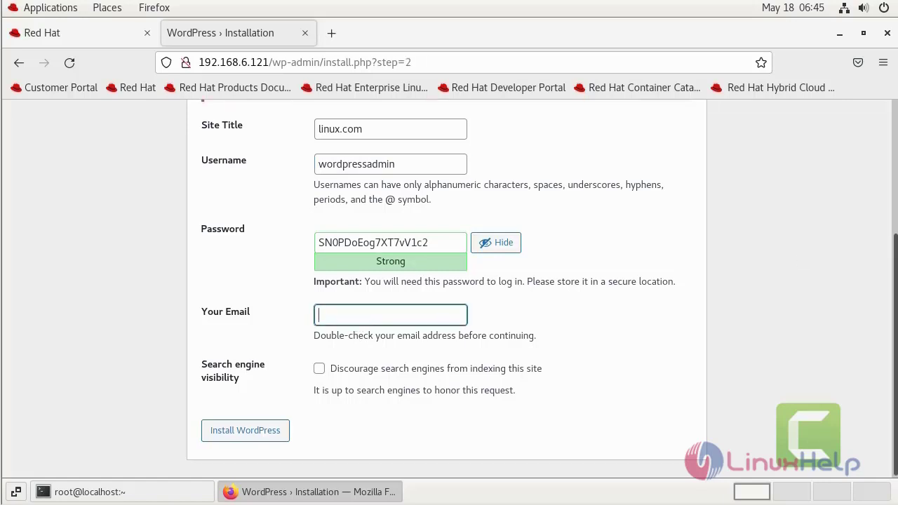
{"action": "type", "text": "linuxhelp@example.com"}
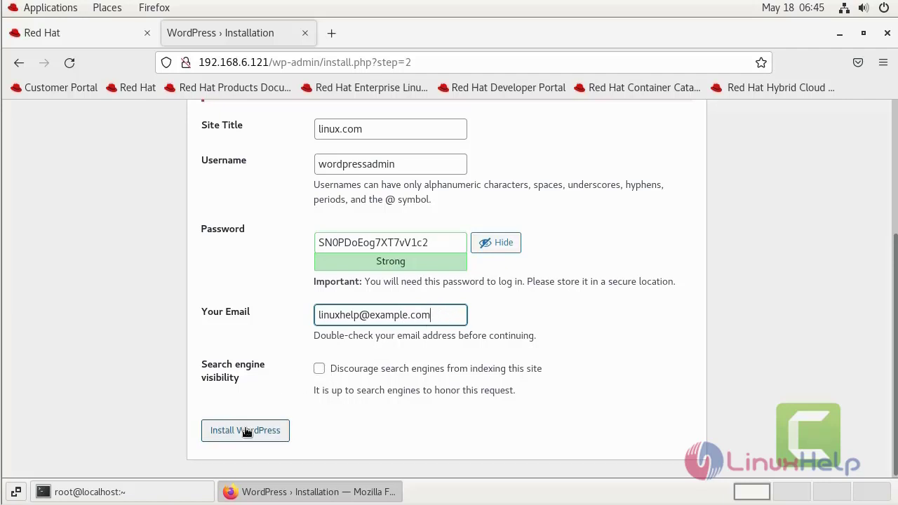
- Run Install WordPress, go to the login page, and sign in as wordpressadmin
{"action": "left_click", "coordinate": [245, 431]}
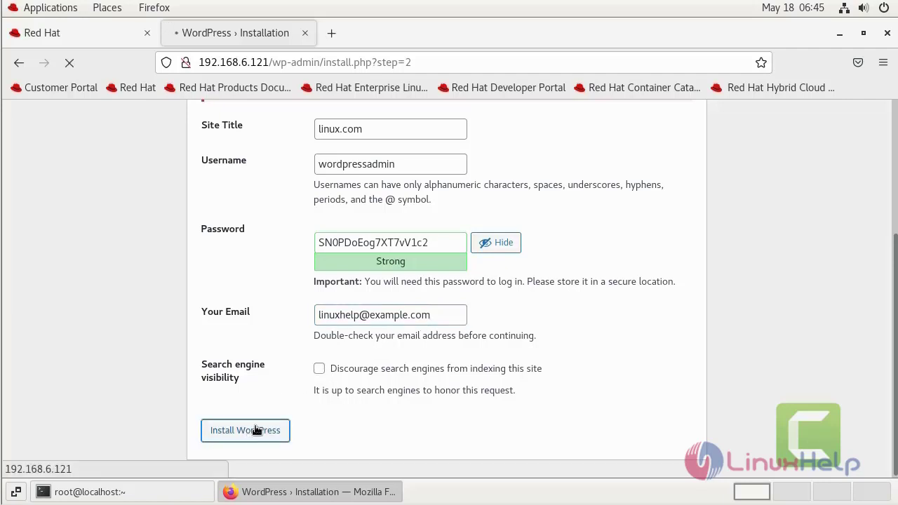
{"action": "left_click", "coordinate": [245, 431]}
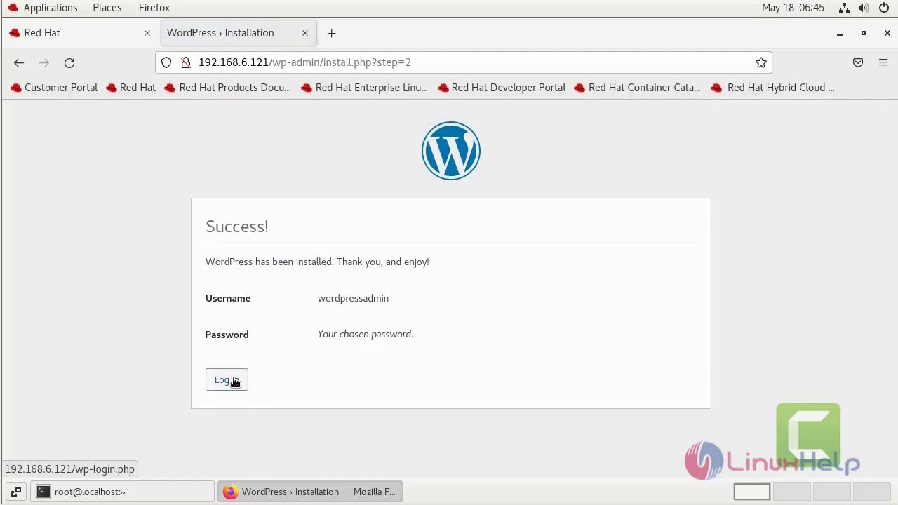
{"action": "left_click", "coordinate": [225, 380]}
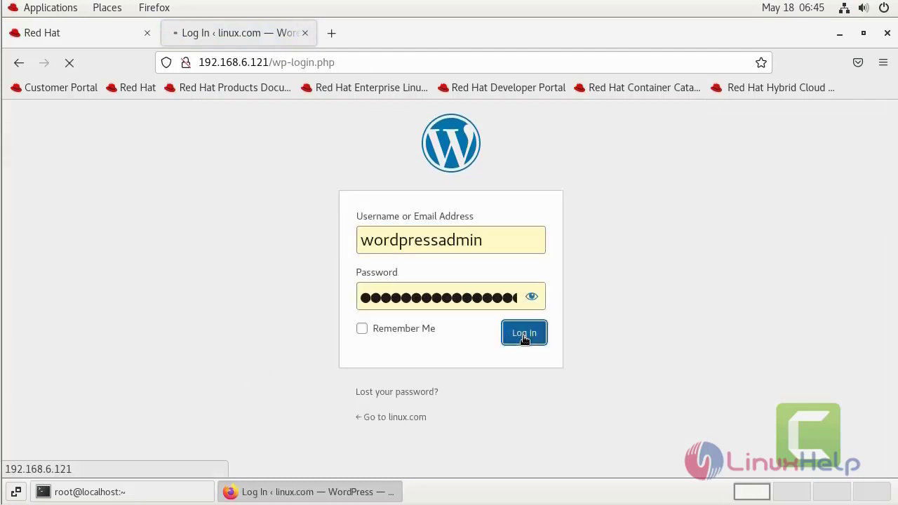
{"action": "left_click", "coordinate": [524, 333]}
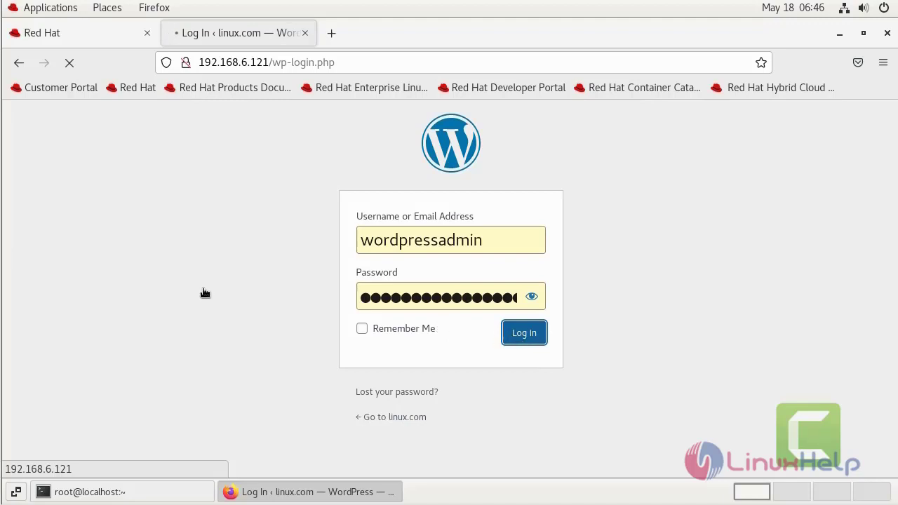
{"action": "mouse_move", "coordinate": [206, 293]}
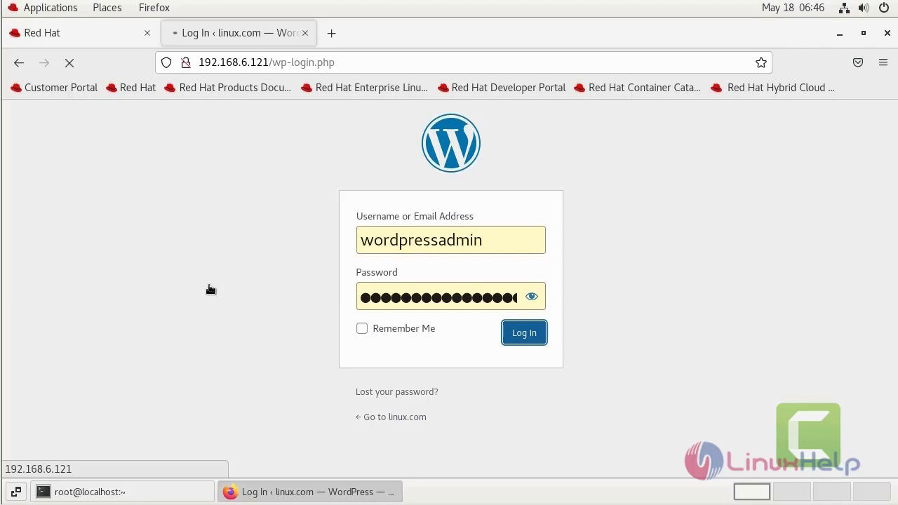
{"action": "mouse_move", "coordinate": [407, 281]}
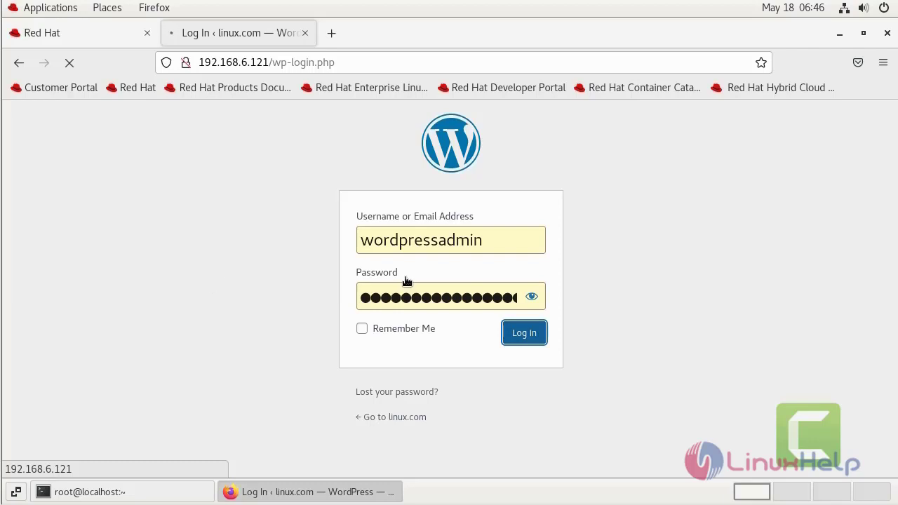
- Finish signing in, then choose About WordPress from the admin bar logo and scroll down
{"action": "left_click", "coordinate": [525, 332]}
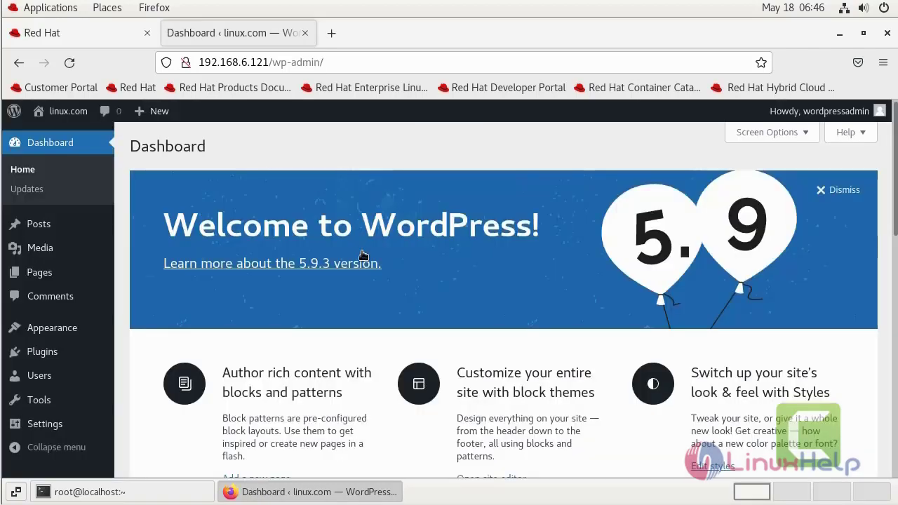
{"action": "mouse_move", "coordinate": [363, 237]}
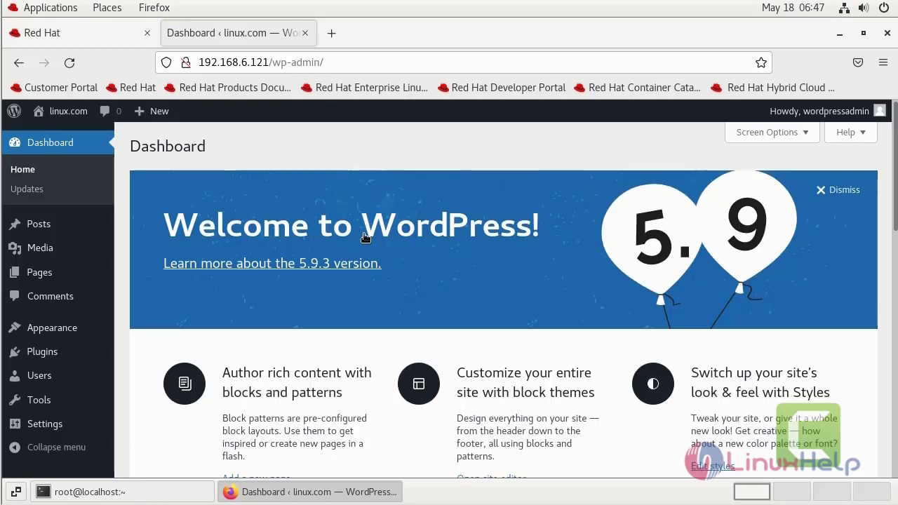
{"action": "mouse_move", "coordinate": [367, 241]}
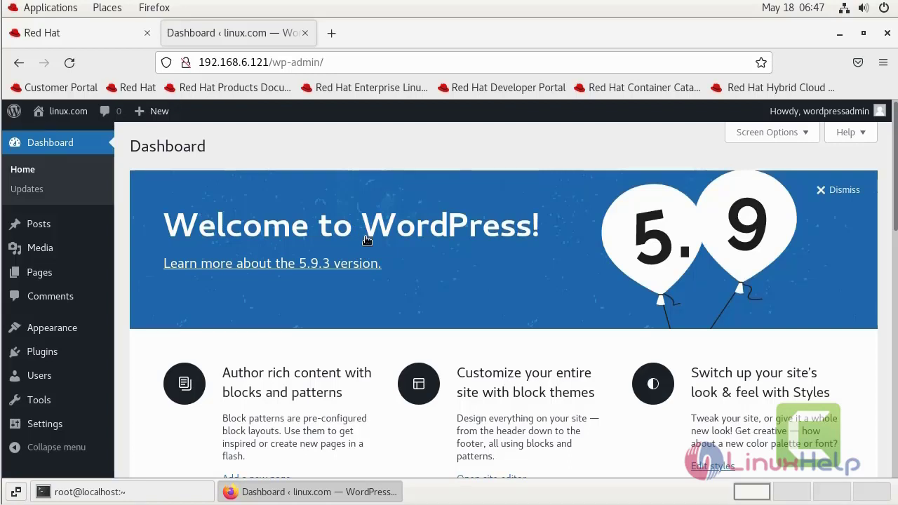
{"action": "mouse_move", "coordinate": [369, 193]}
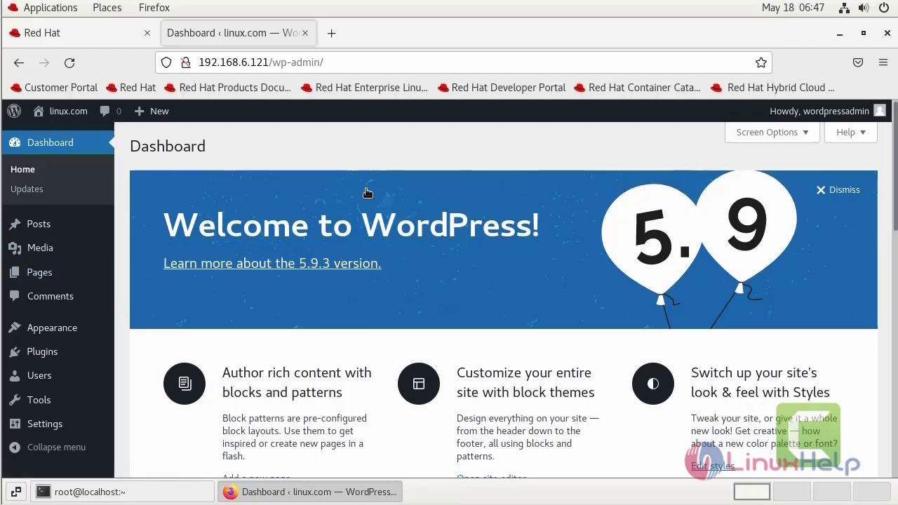
{"action": "left_click", "coordinate": [14, 111]}
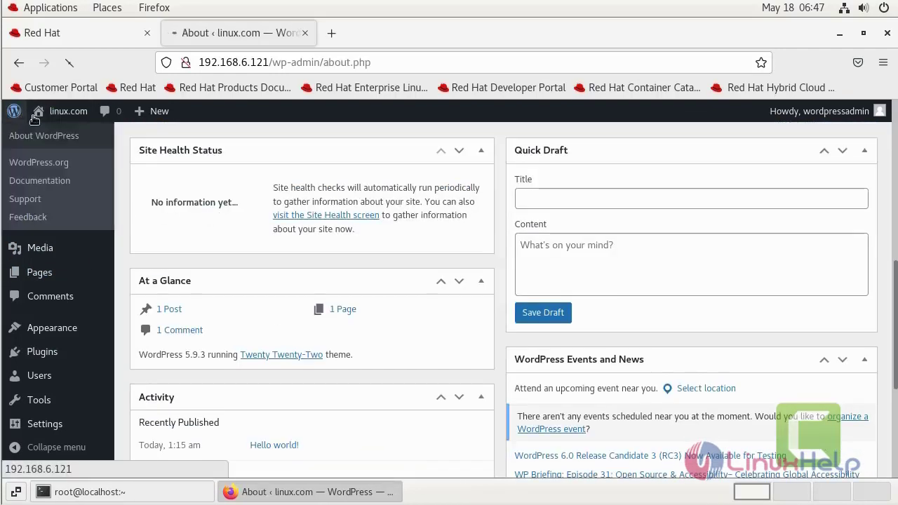
{"action": "left_click", "coordinate": [44, 135]}
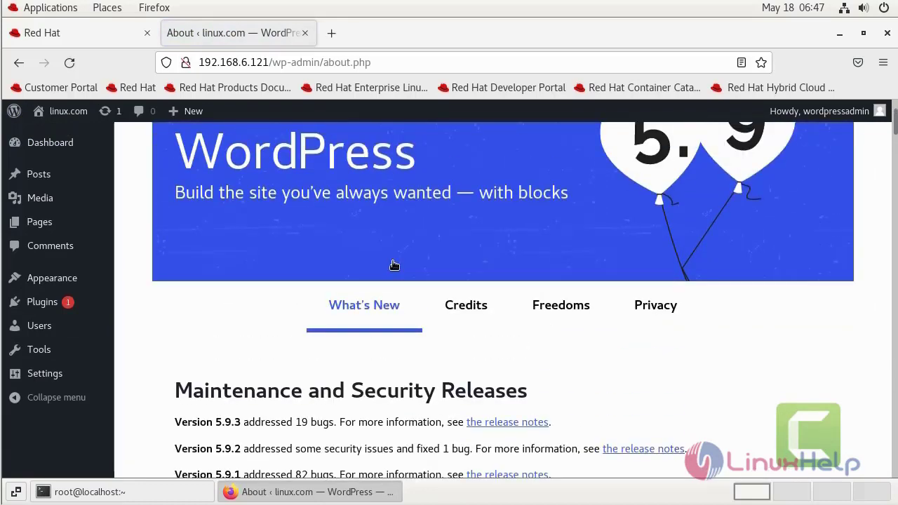
{"action": "scroll", "scroll_direction": "down", "scroll_amount": 3}
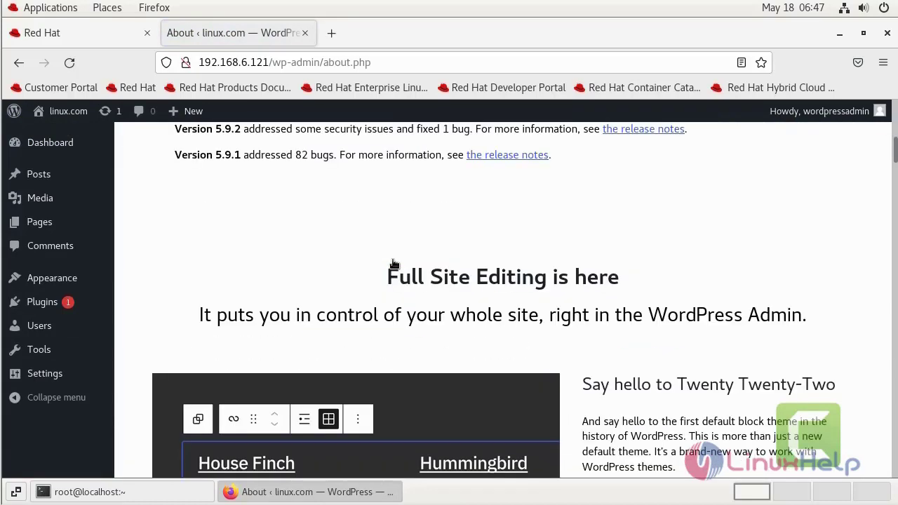